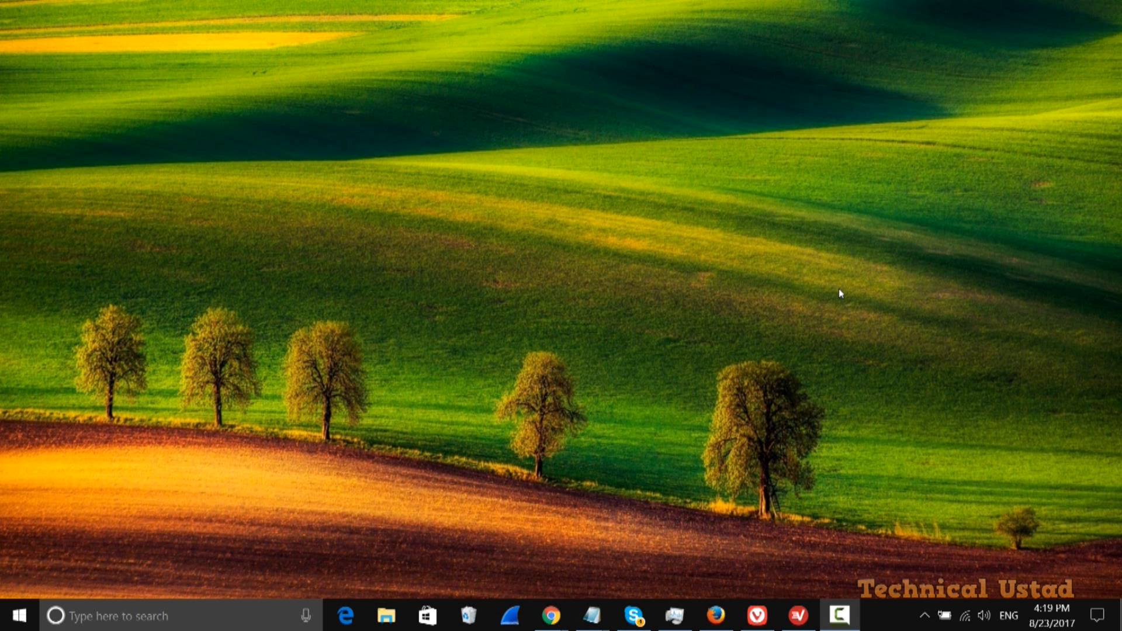
pyautogui.moveTo(570, 587)
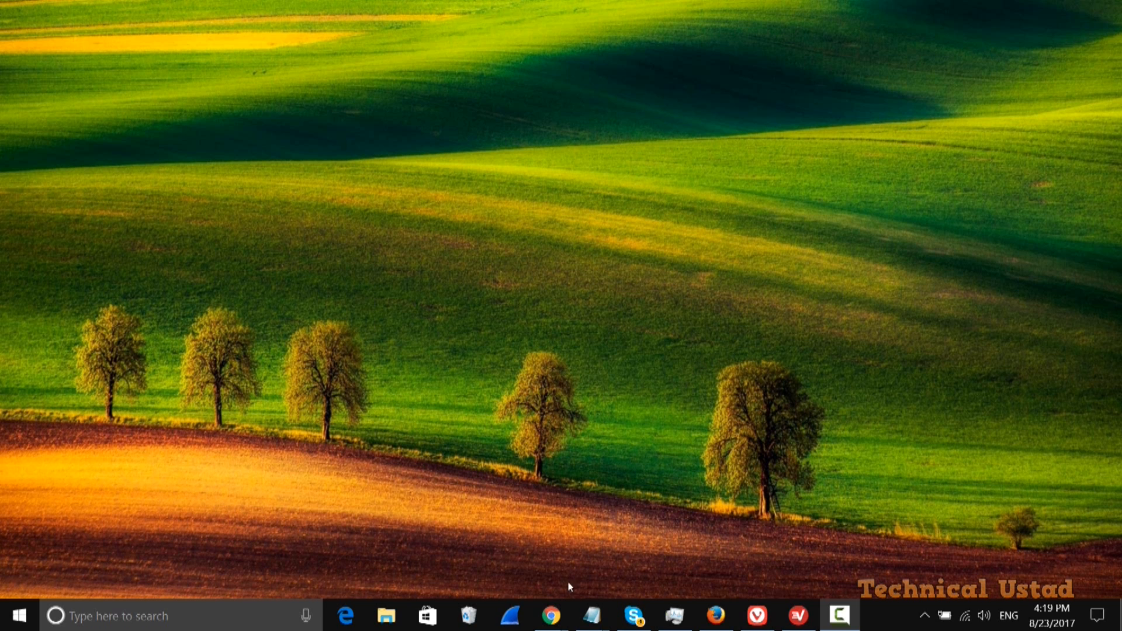
# Reload the whoer.net check showing a Singapore IP with 10% anonymity.
pyautogui.click(550, 616)
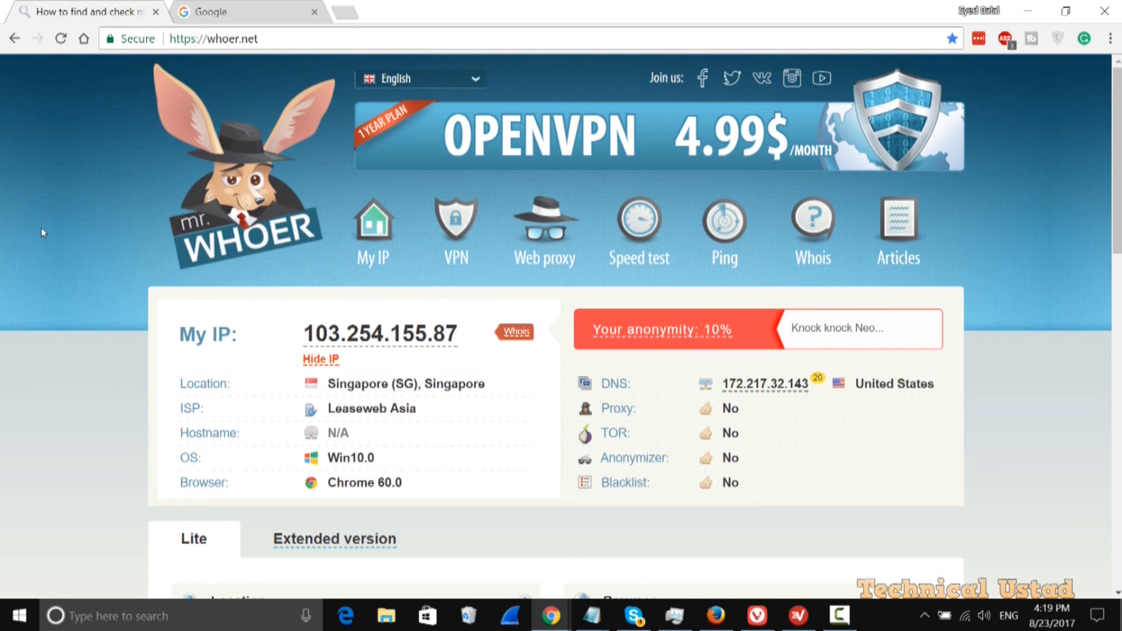
pyautogui.moveTo(56, 218)
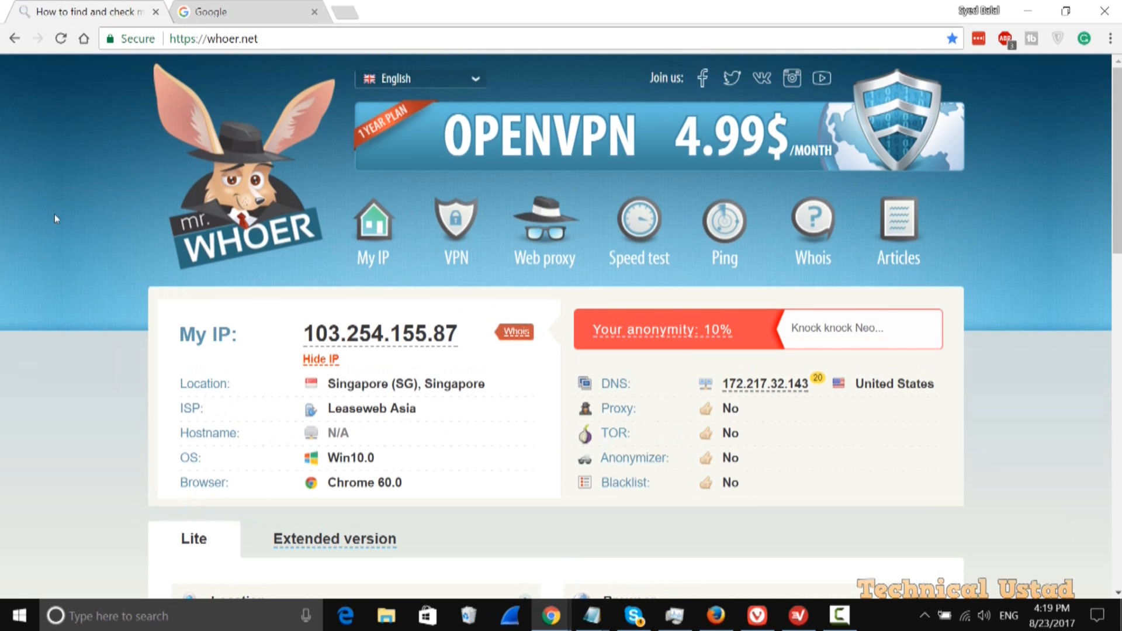
pyautogui.click(215, 39)
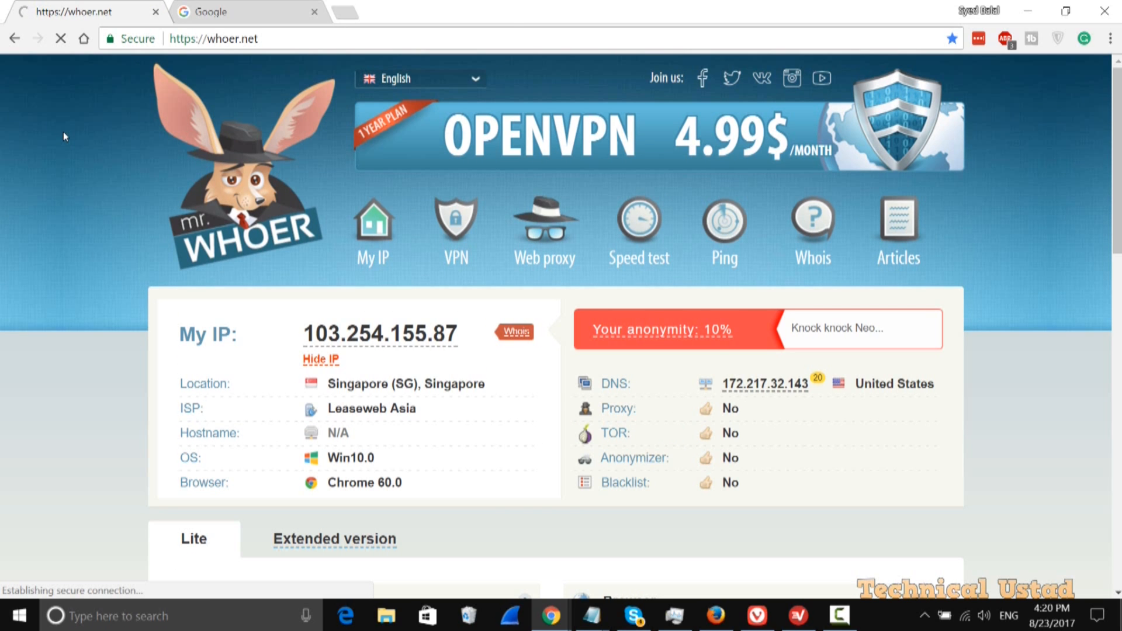
# Switch ZenMate protection ON and recheck whoer.net, now a United States IP at 28% anonymity.
pyautogui.click(1057, 38)
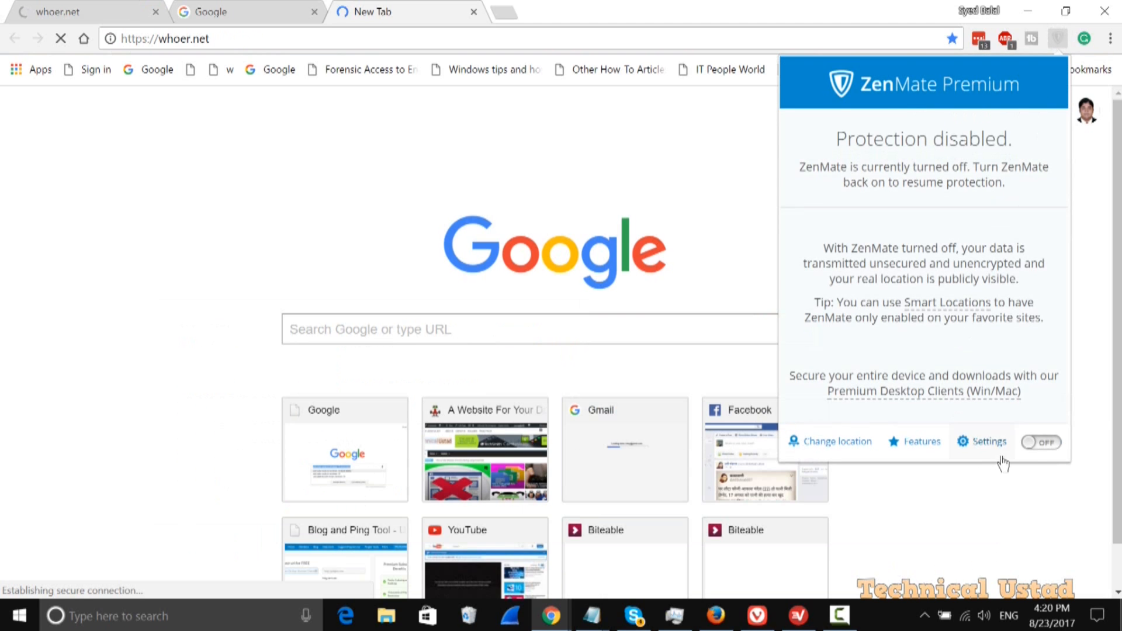
pyautogui.click(1040, 442)
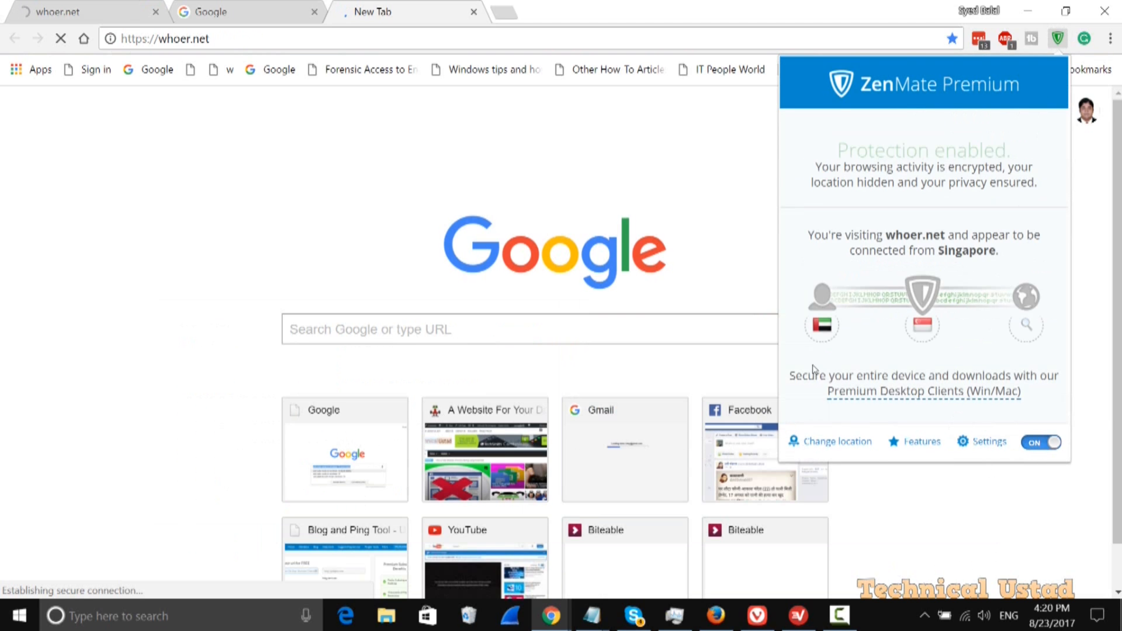
pyautogui.click(835, 441)
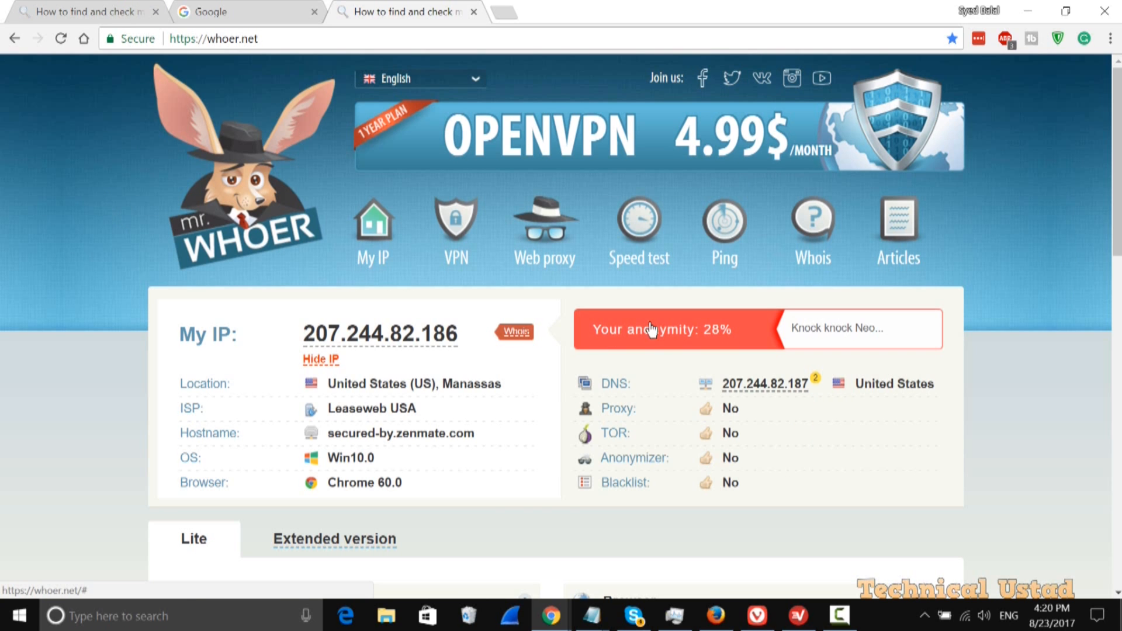
pyautogui.scroll(-3)
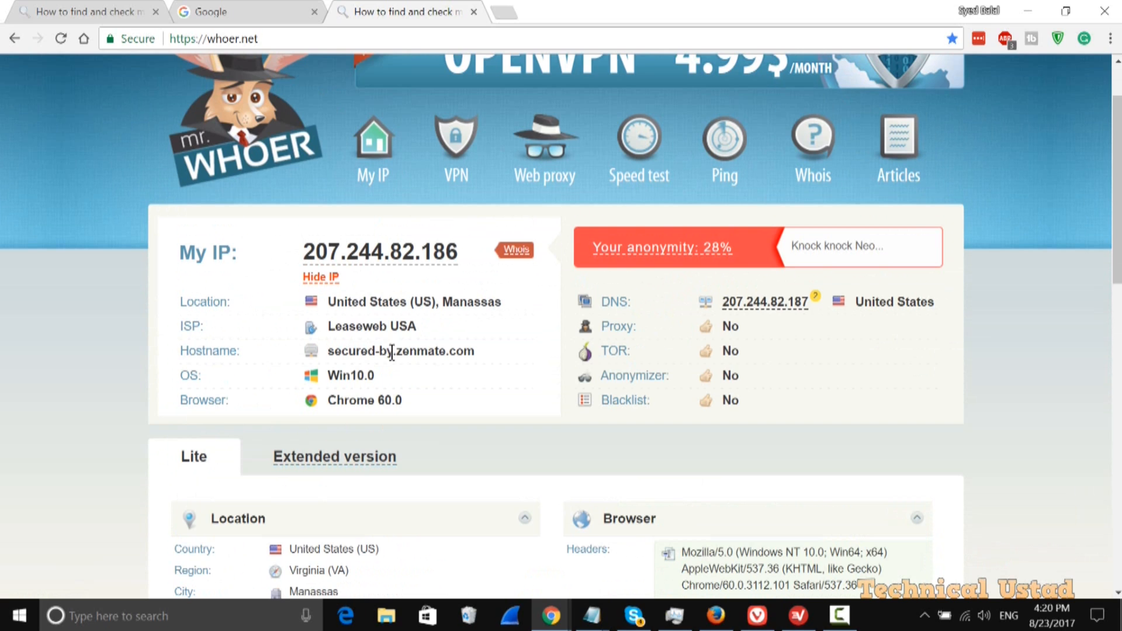
pyautogui.moveTo(704, 331)
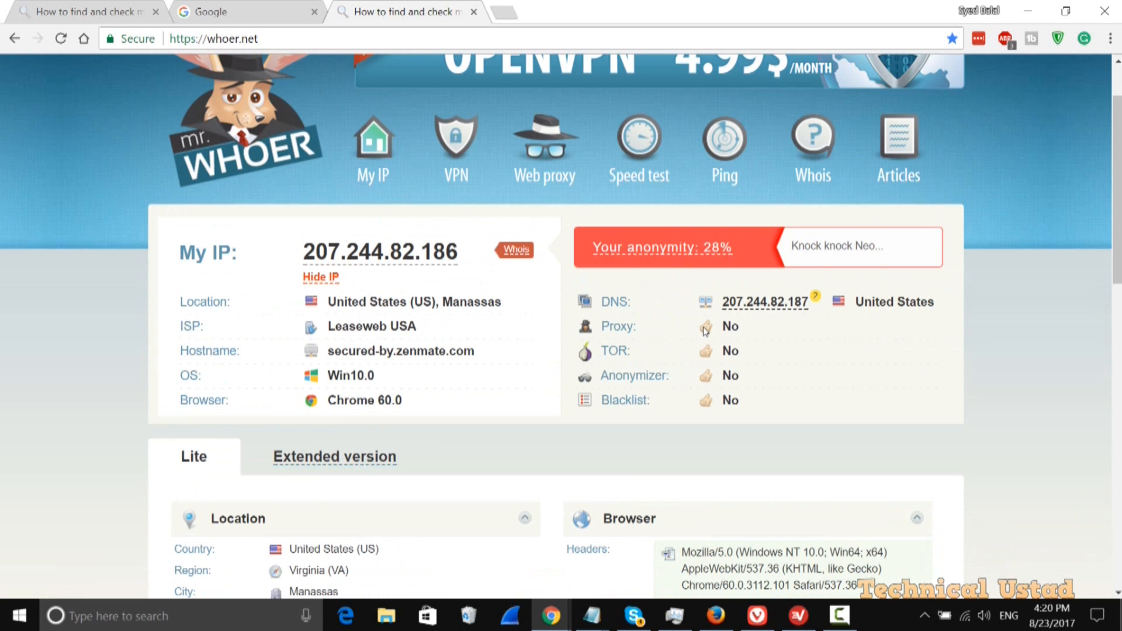
pyautogui.moveTo(749, 390)
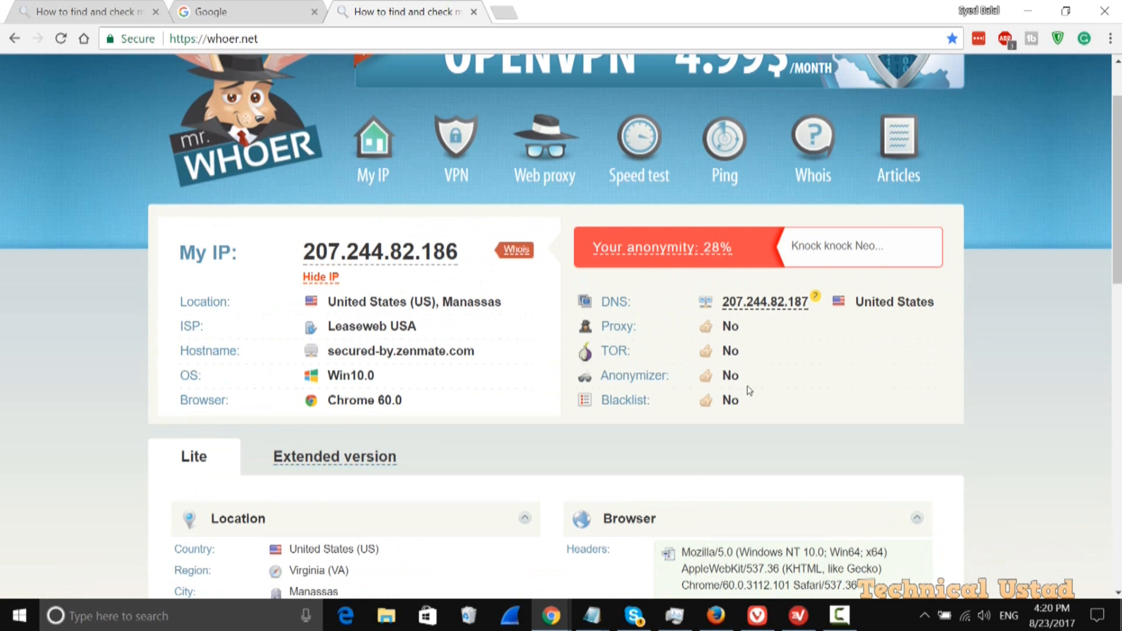
pyautogui.scroll(-3)
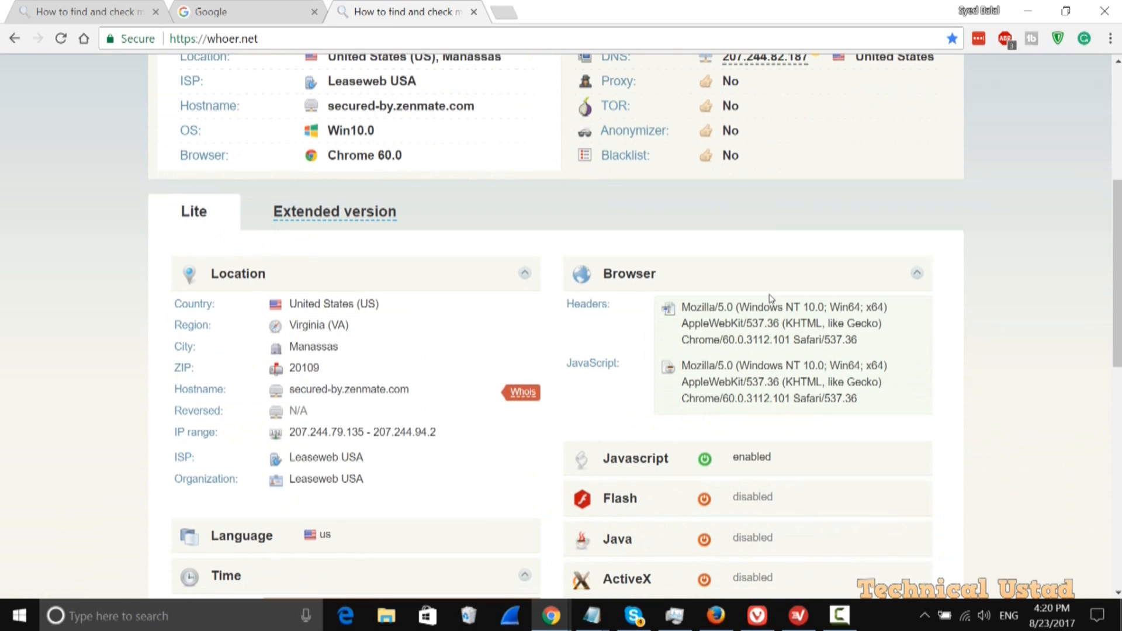
pyautogui.scroll(-3)
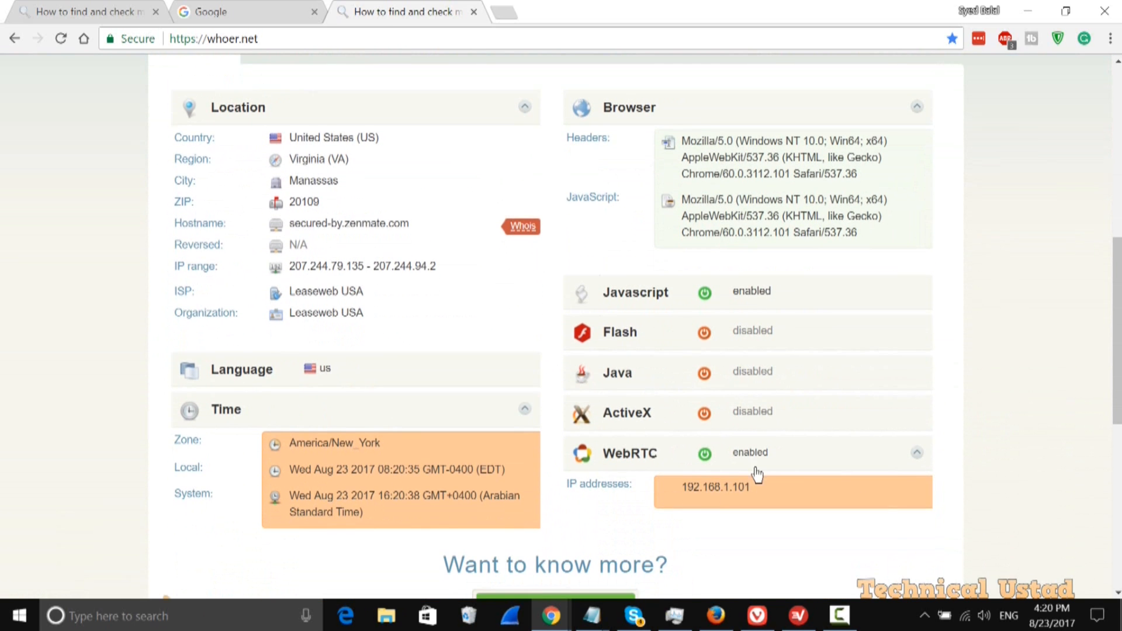
pyautogui.moveTo(722, 445)
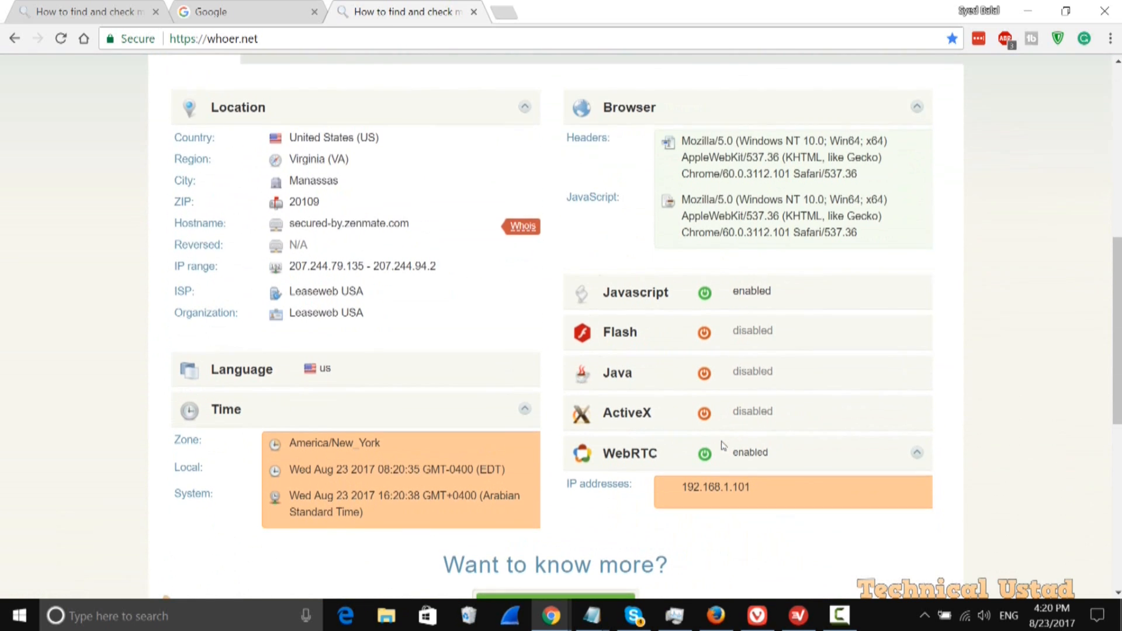
pyautogui.scroll(-3)
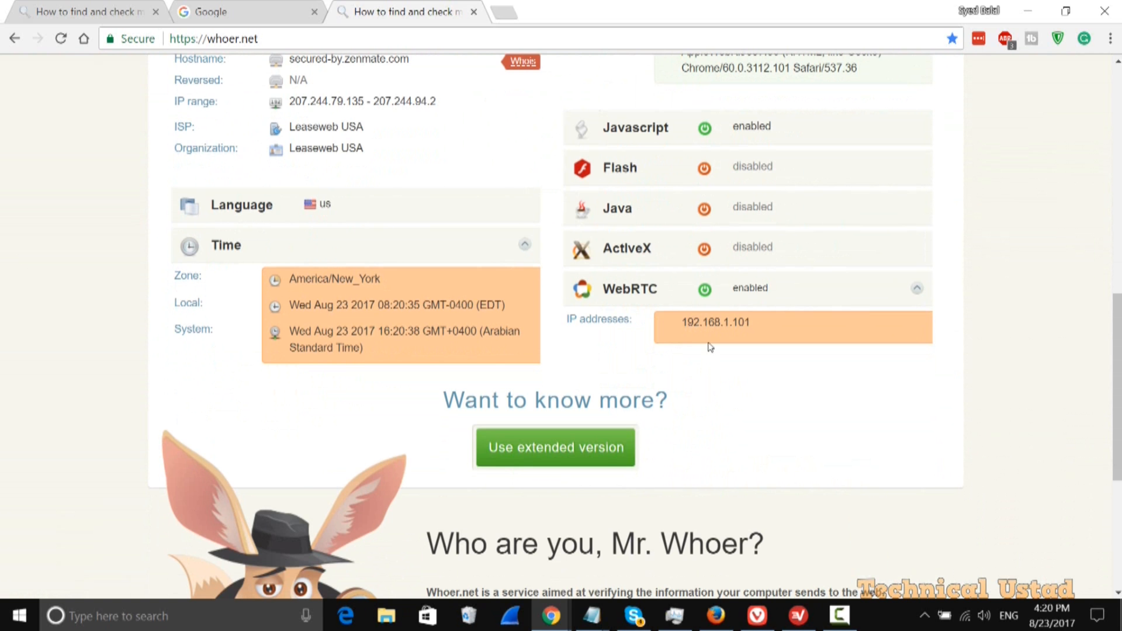
pyautogui.scroll(3)
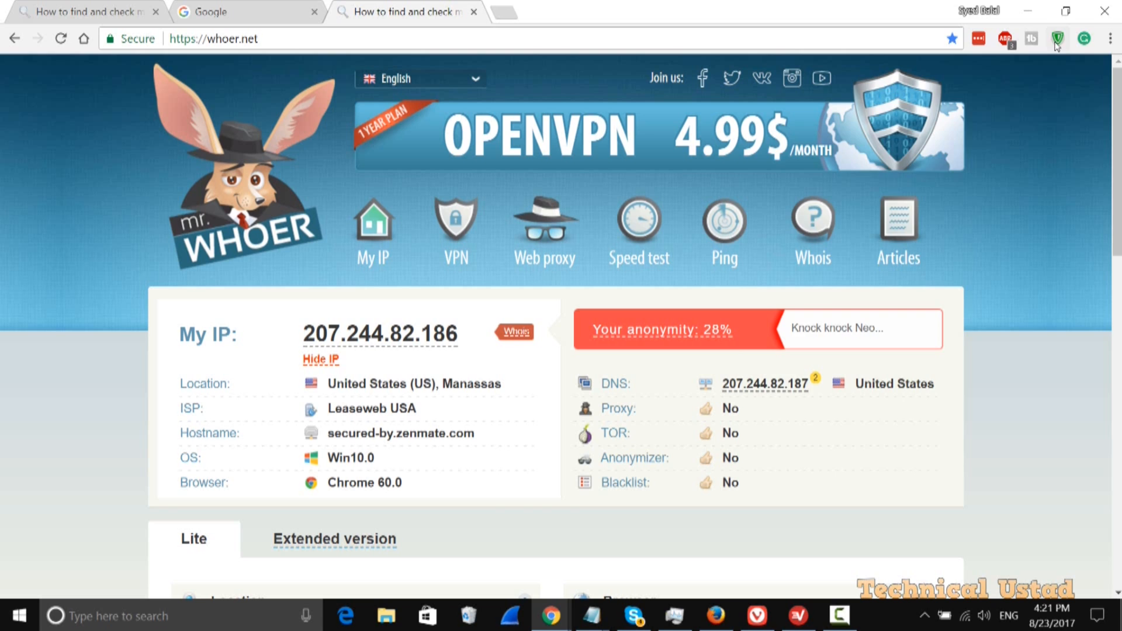
pyautogui.click(1057, 38)
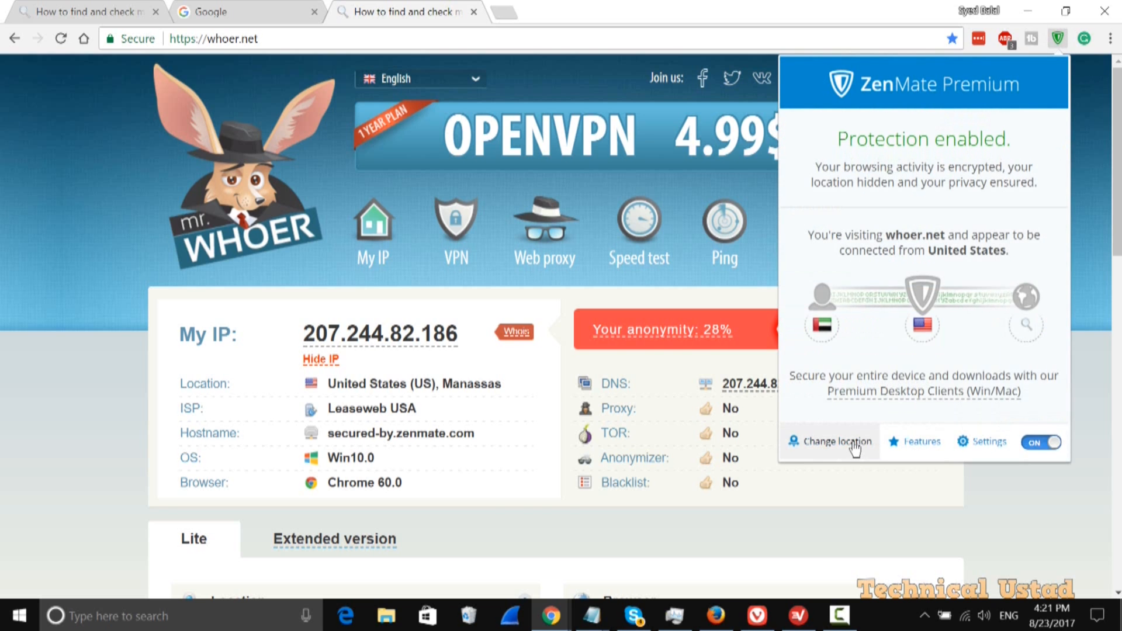
pyautogui.click(829, 441)
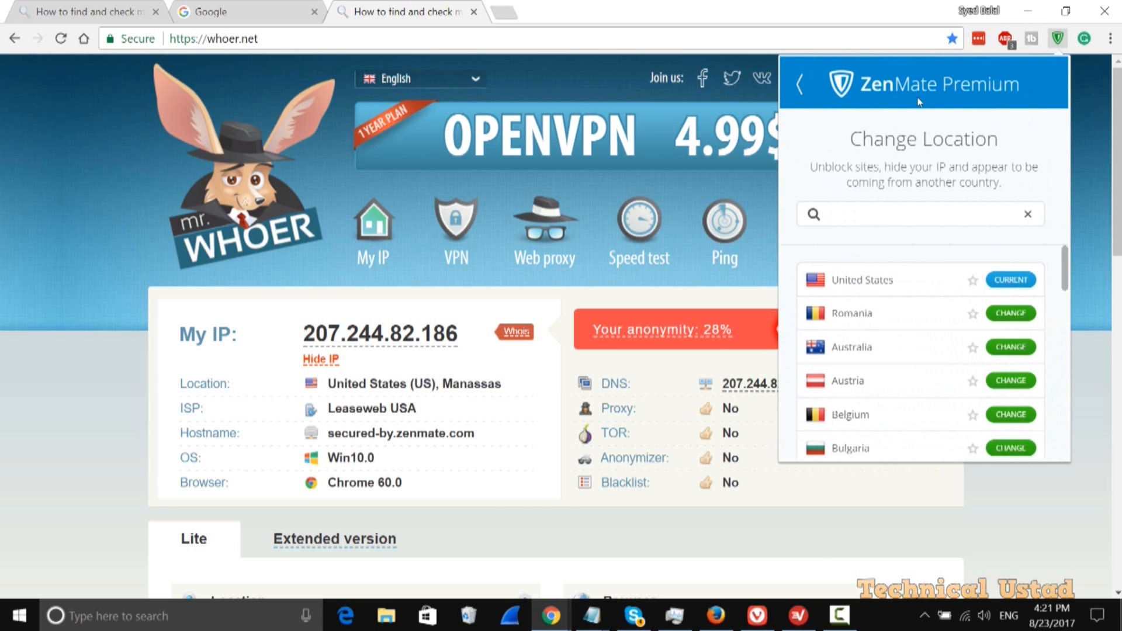
pyautogui.scroll(-3)
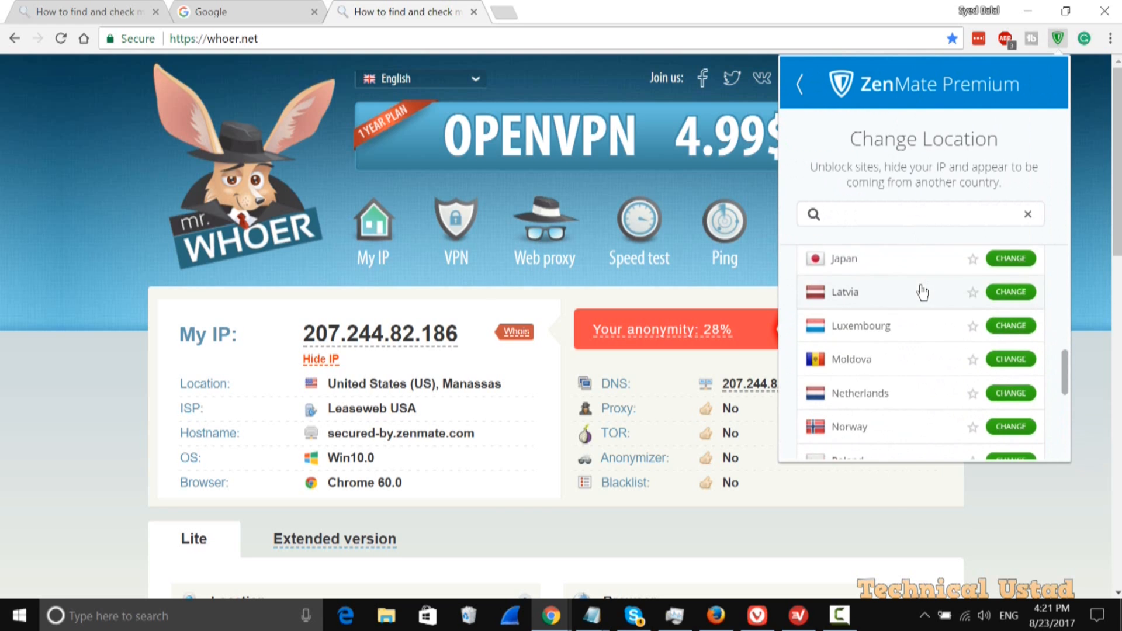
pyautogui.scroll(-3)
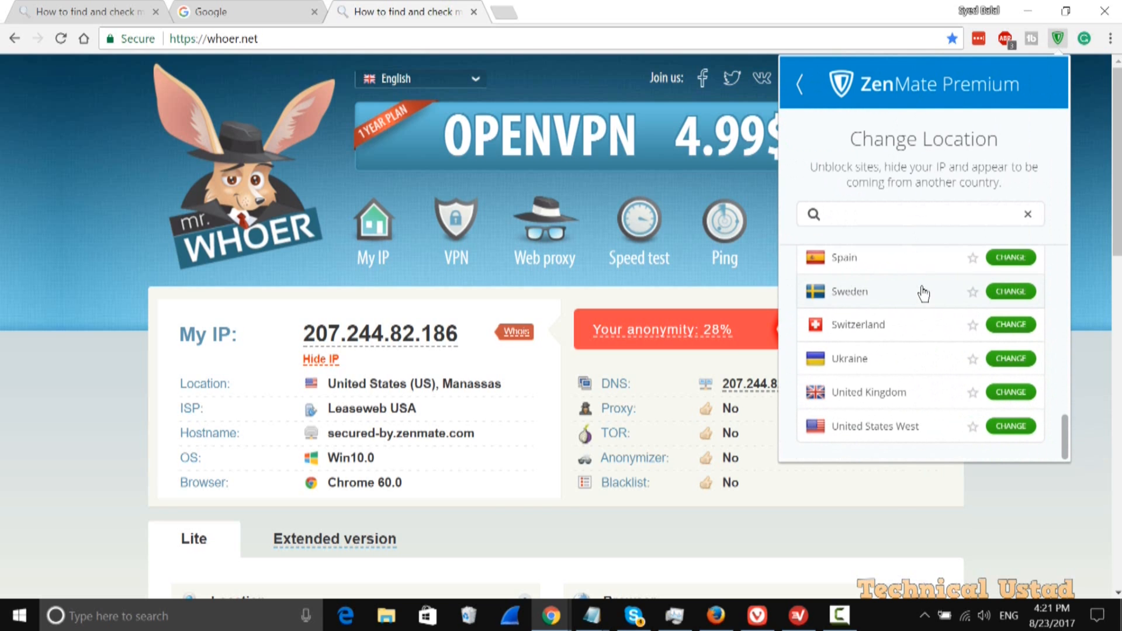
pyautogui.moveTo(106, 337)
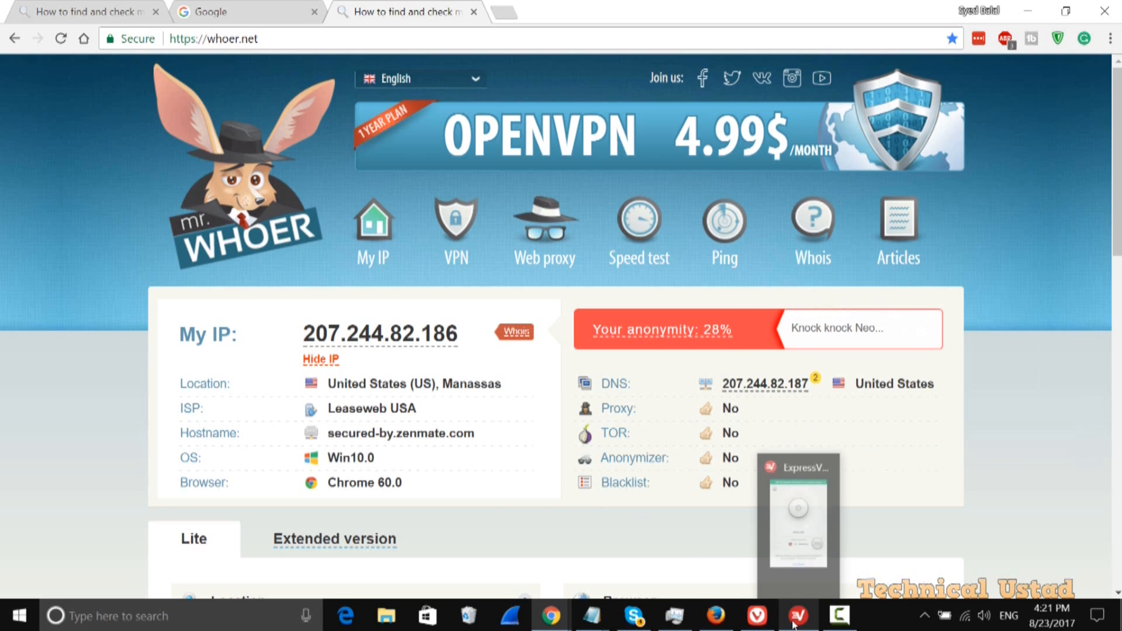
pyautogui.click(796, 616)
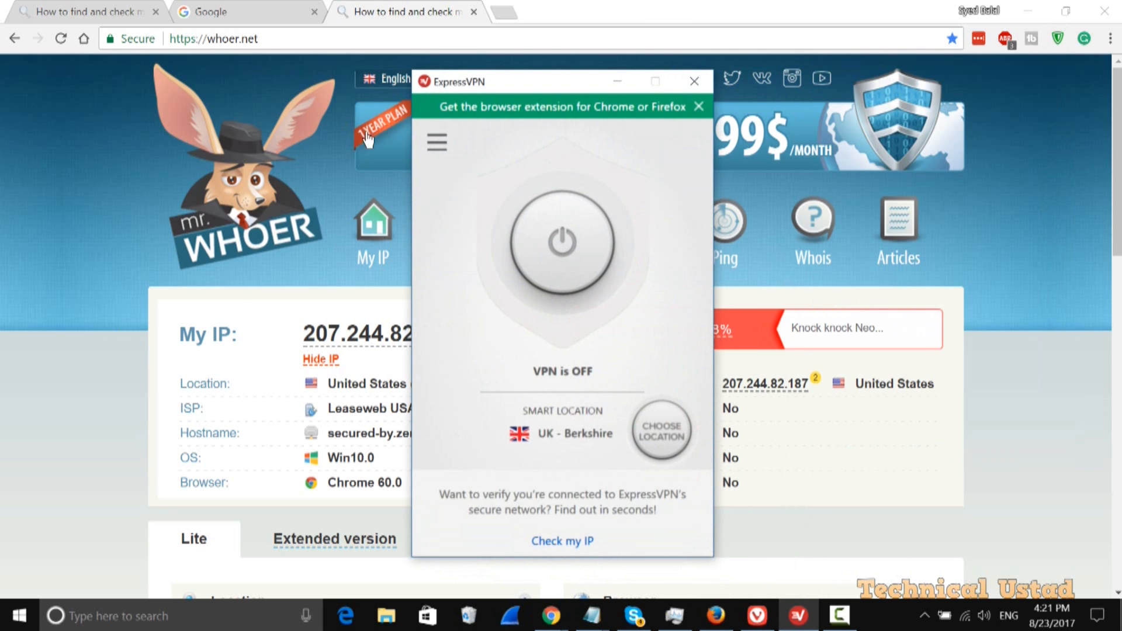
pyautogui.moveTo(435, 144)
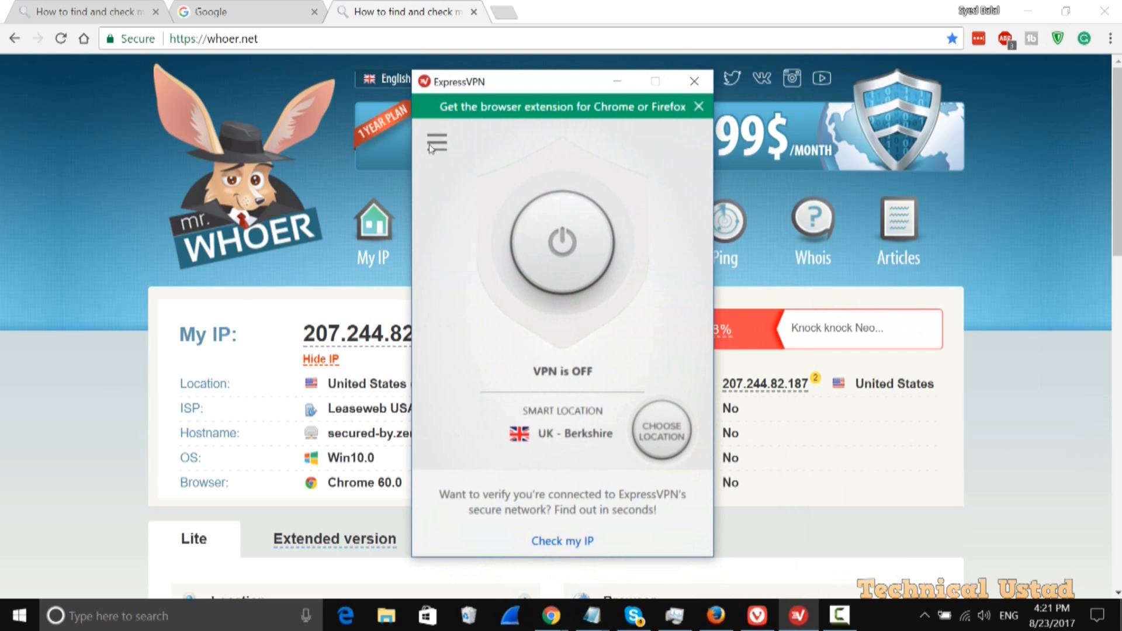
pyautogui.click(437, 142)
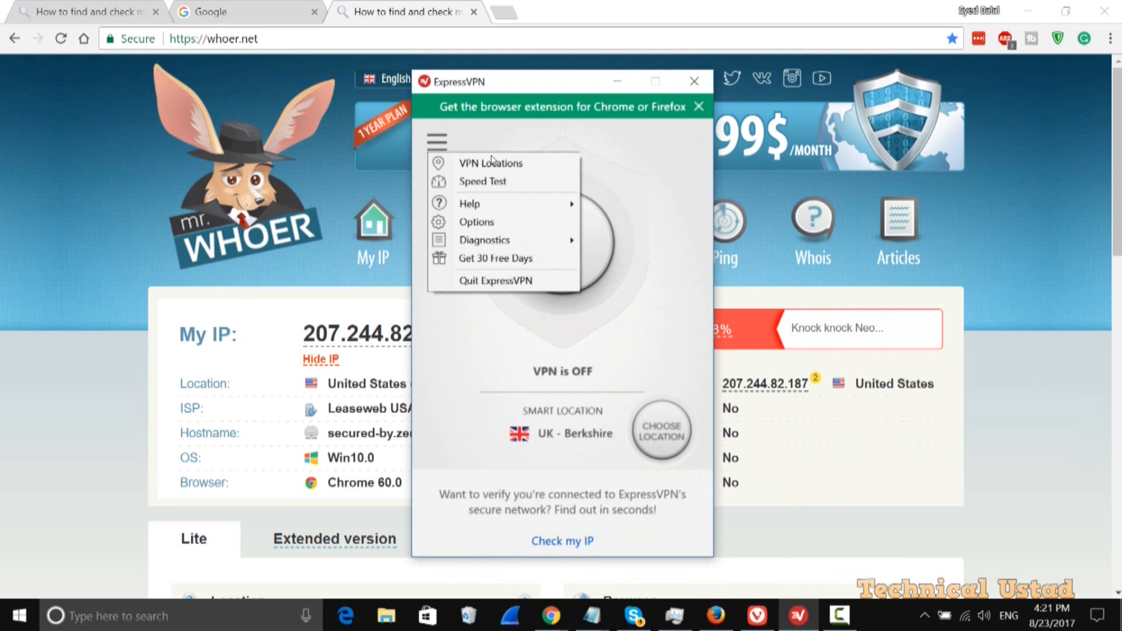
pyautogui.moveTo(501, 222)
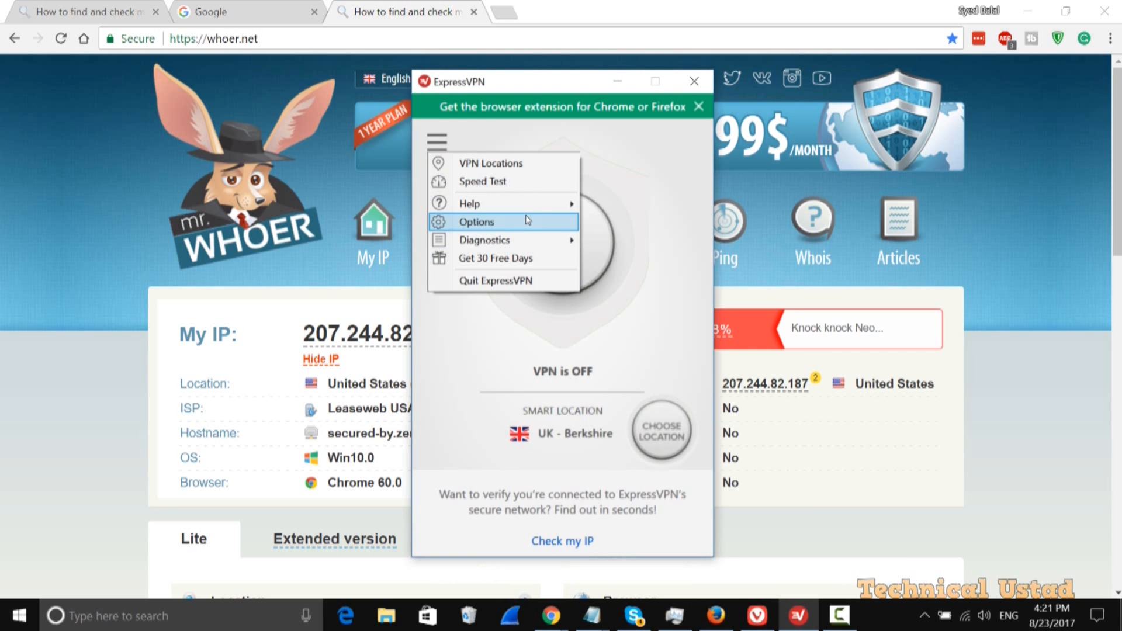
pyautogui.moveTo(520, 173)
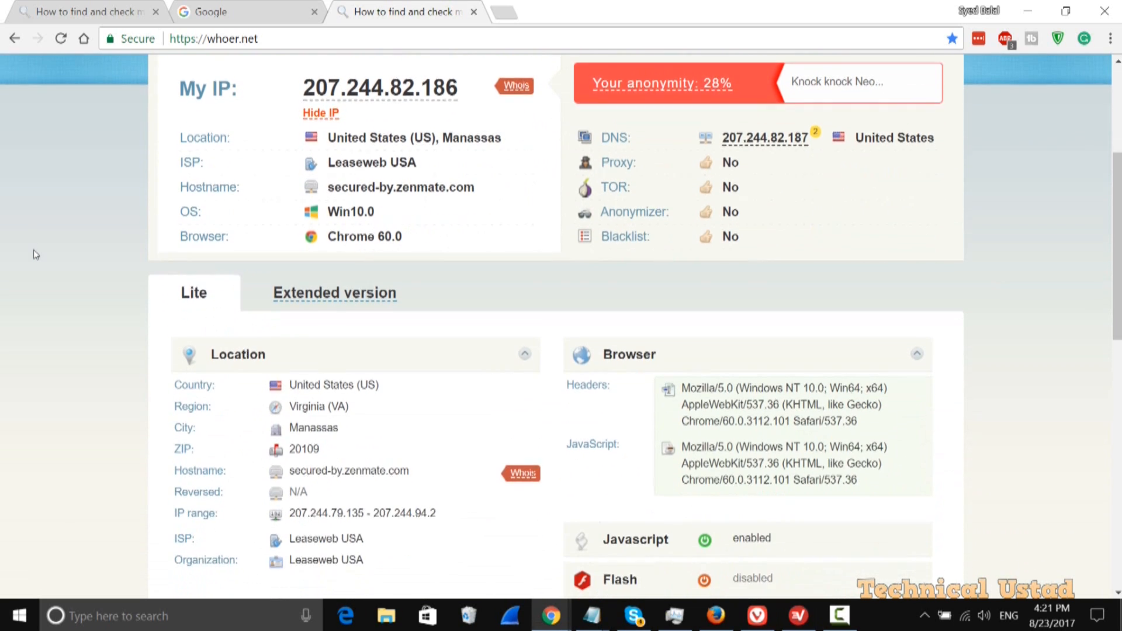
pyautogui.scroll(-3)
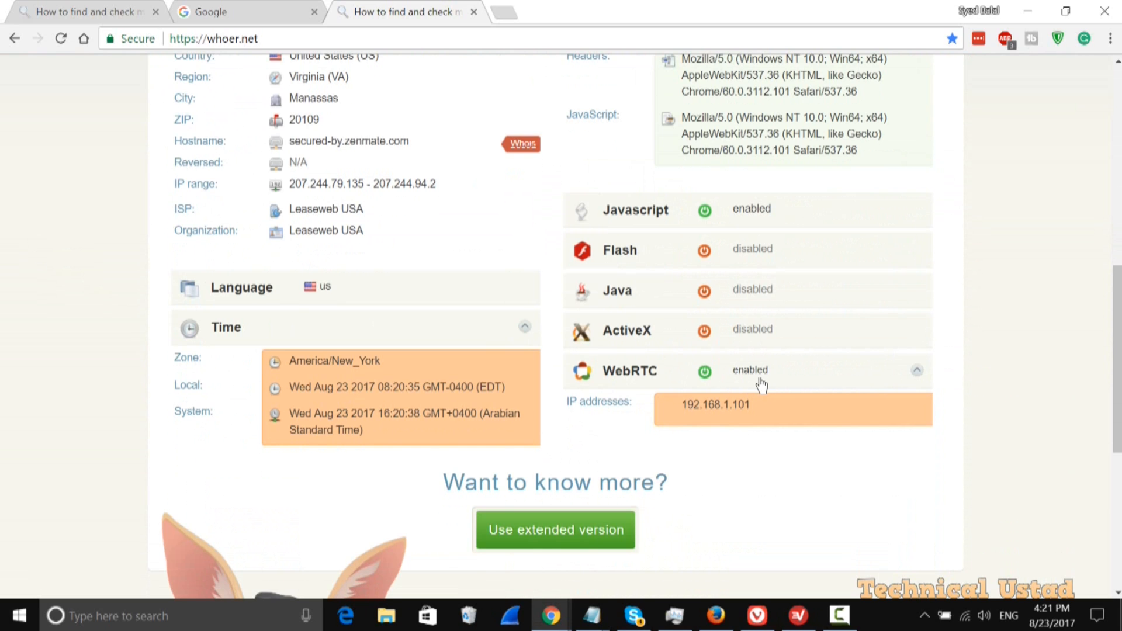
pyautogui.moveTo(303, 392)
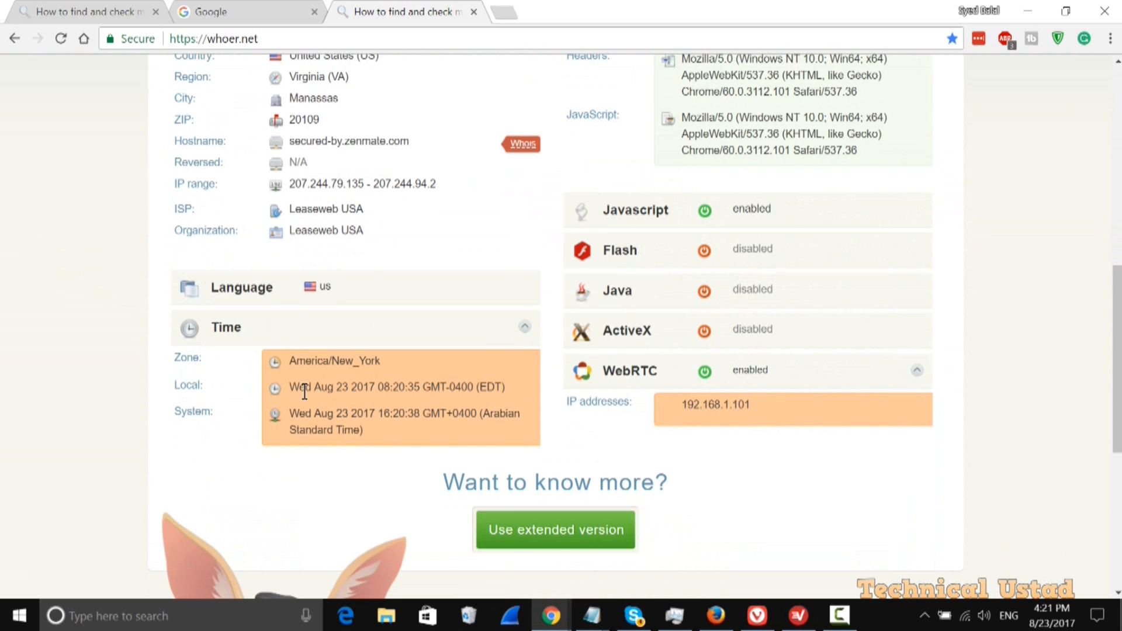
pyautogui.doubleClick(333, 361)
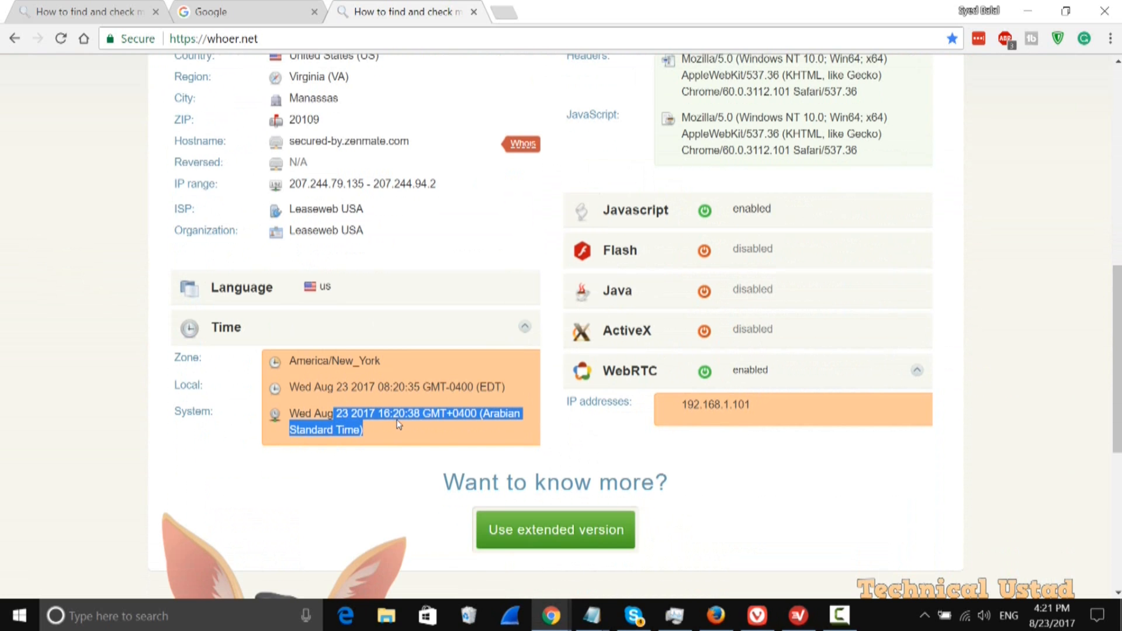
pyautogui.moveTo(284, 419)
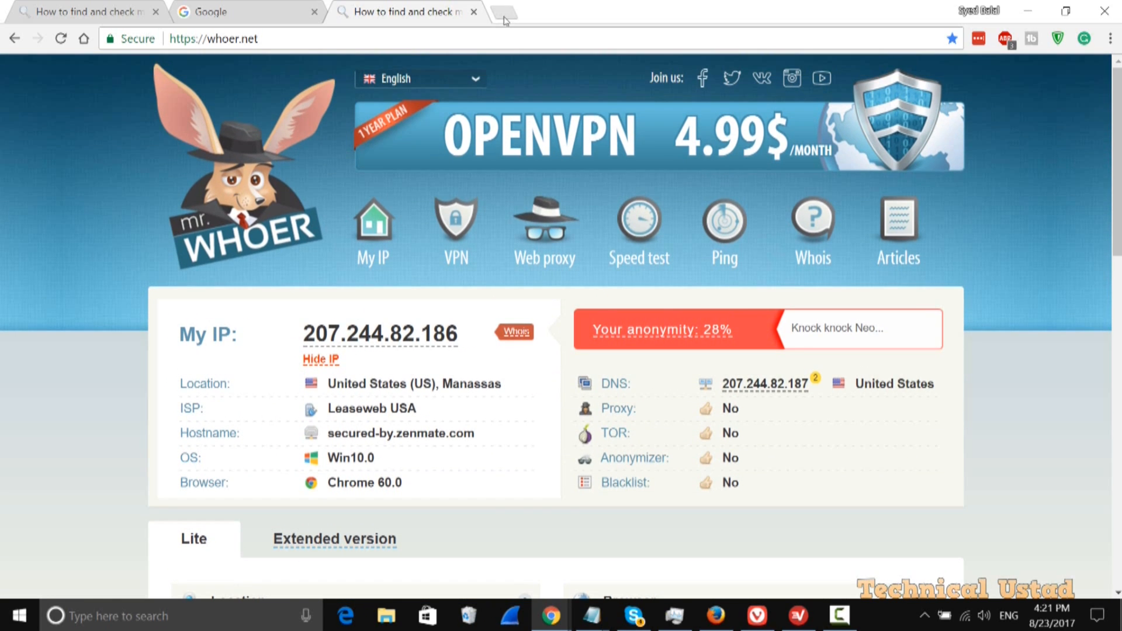
# Show the extensions page listing LastPass, TubeBuddy and ZenMate VPN in a new tab.
pyautogui.click(504, 11)
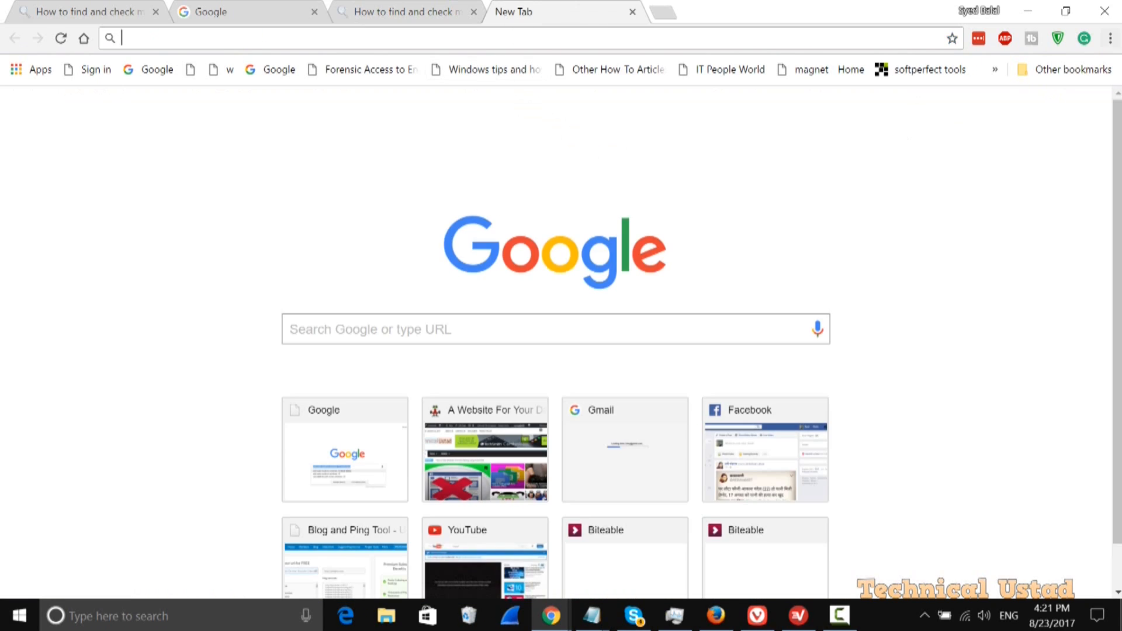
pyautogui.click(1110, 37)
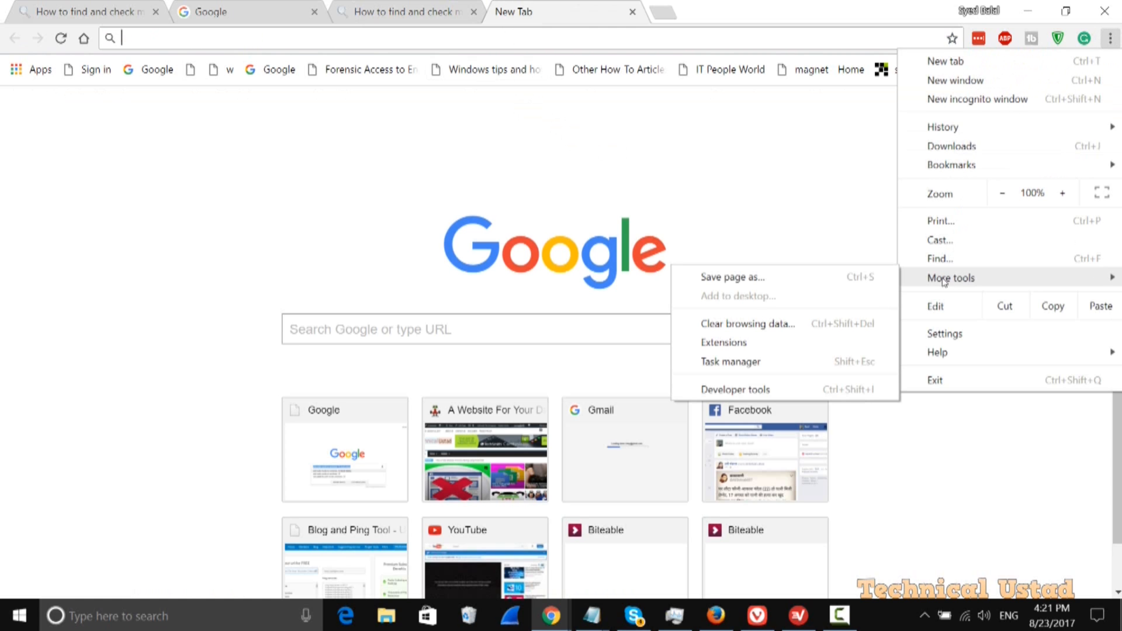
pyautogui.moveTo(725, 343)
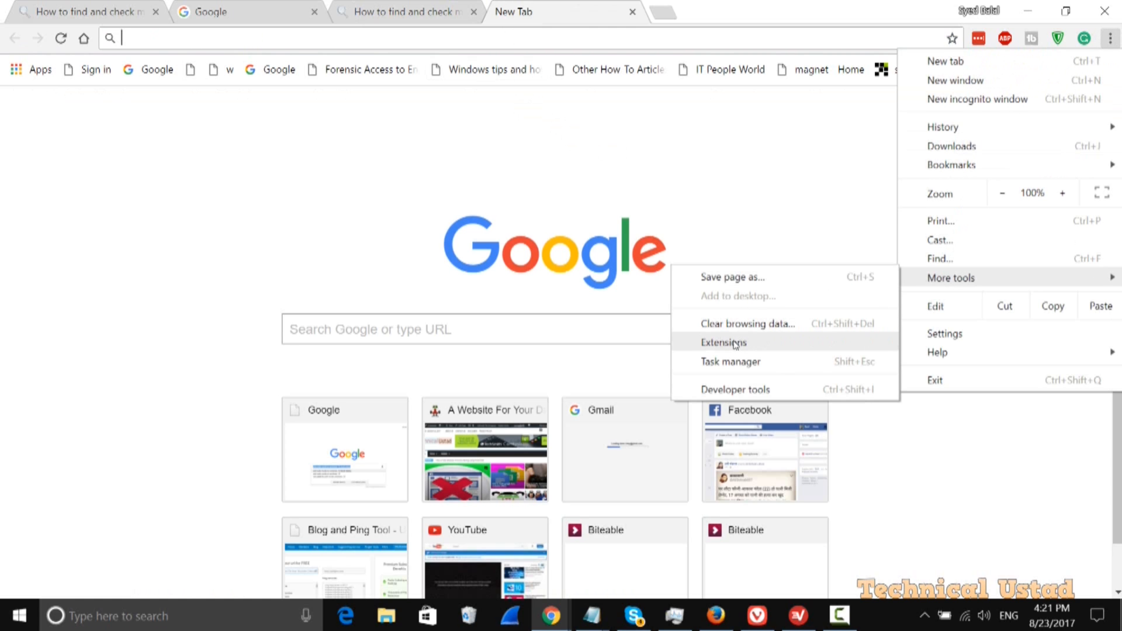
pyautogui.click(723, 342)
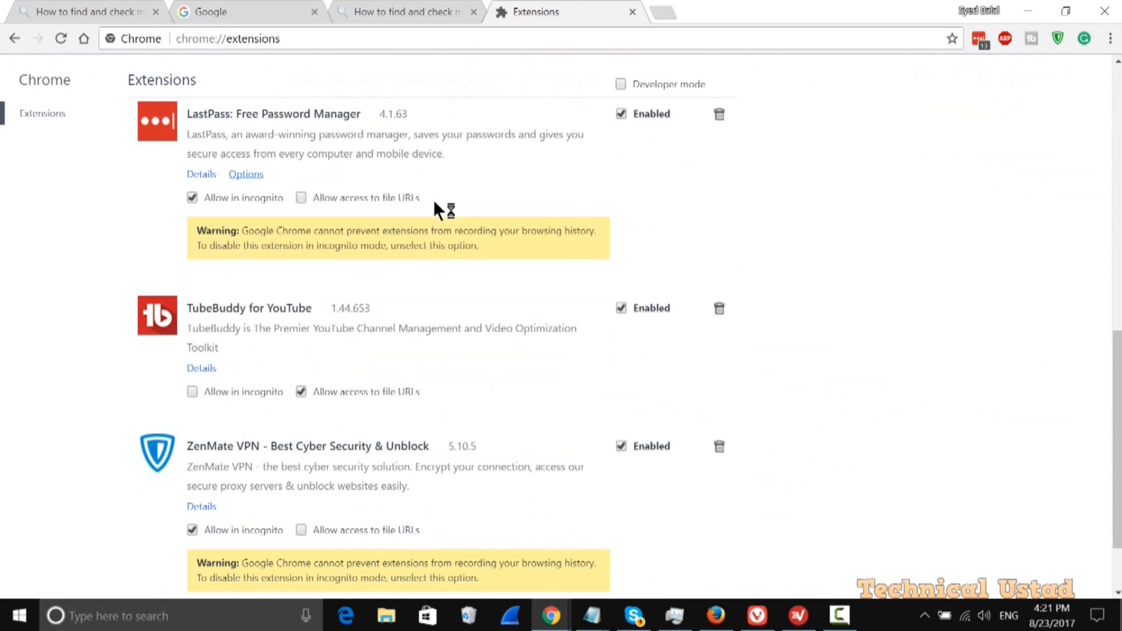
pyautogui.scroll(-3)
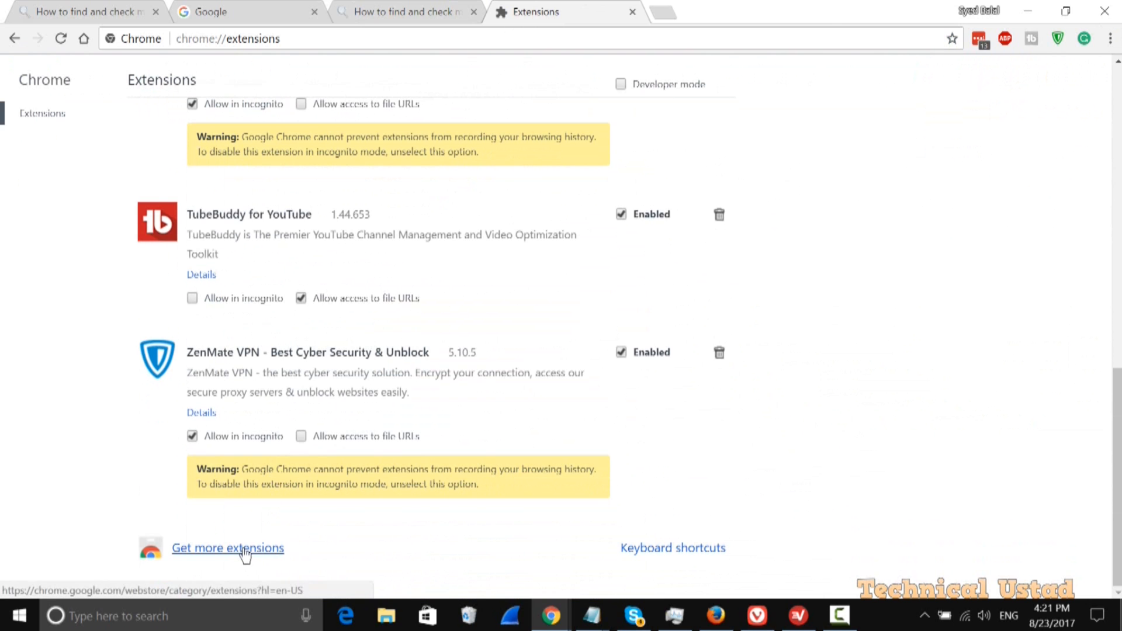
# Search the Chrome Web Store for 'webrtc block' and add the Easy WebRTC Block extension.
pyautogui.click(228, 547)
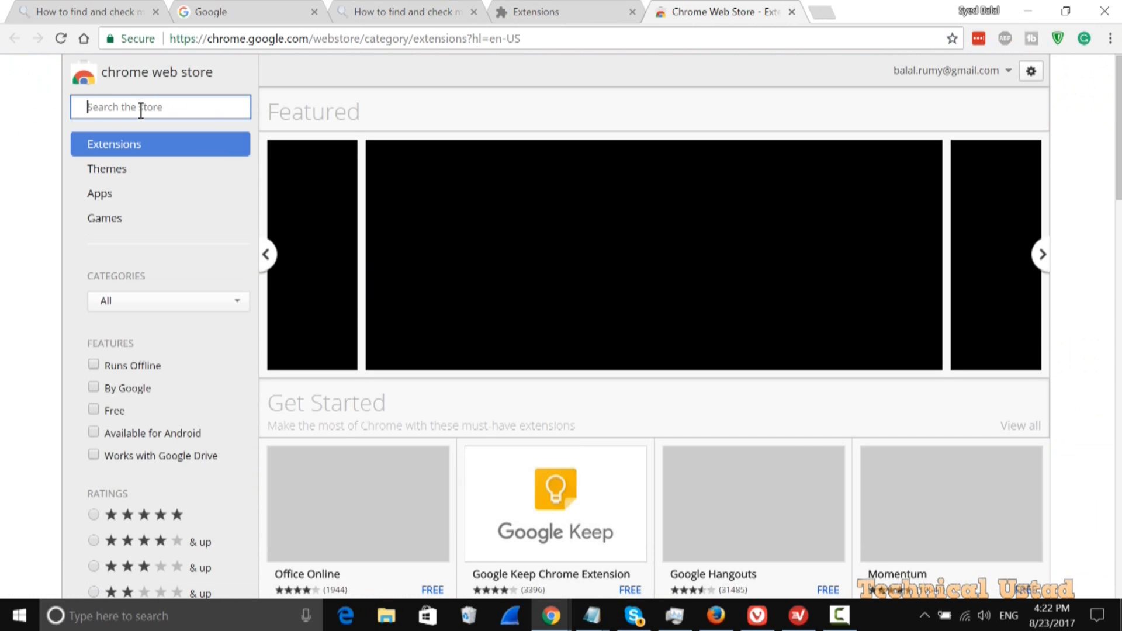
pyautogui.write('webrtc block')
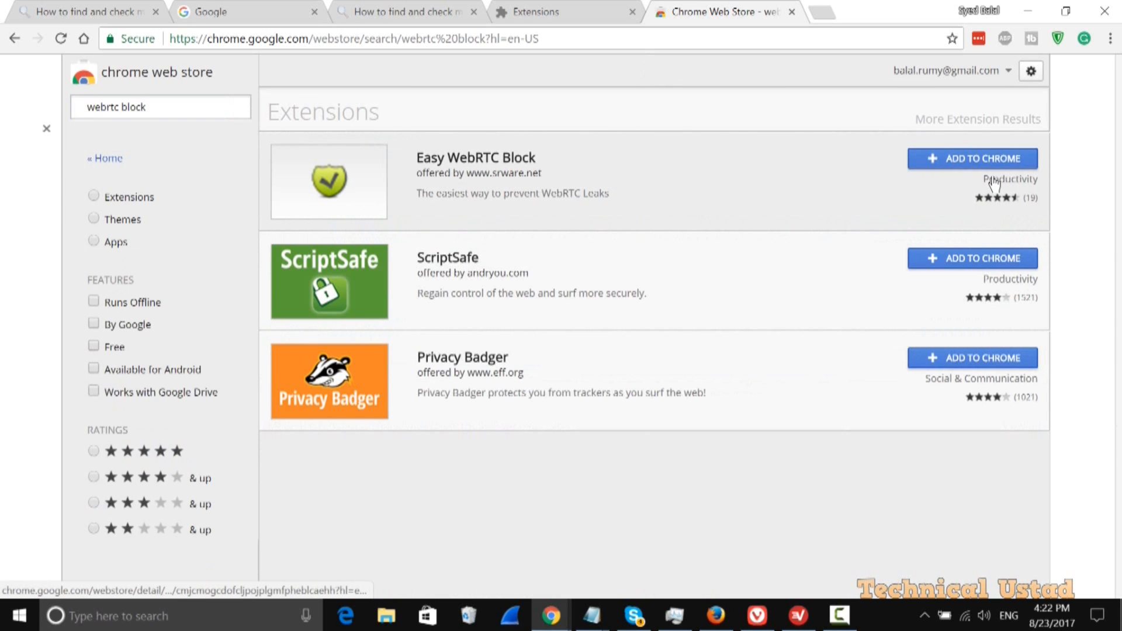
pyautogui.click(972, 158)
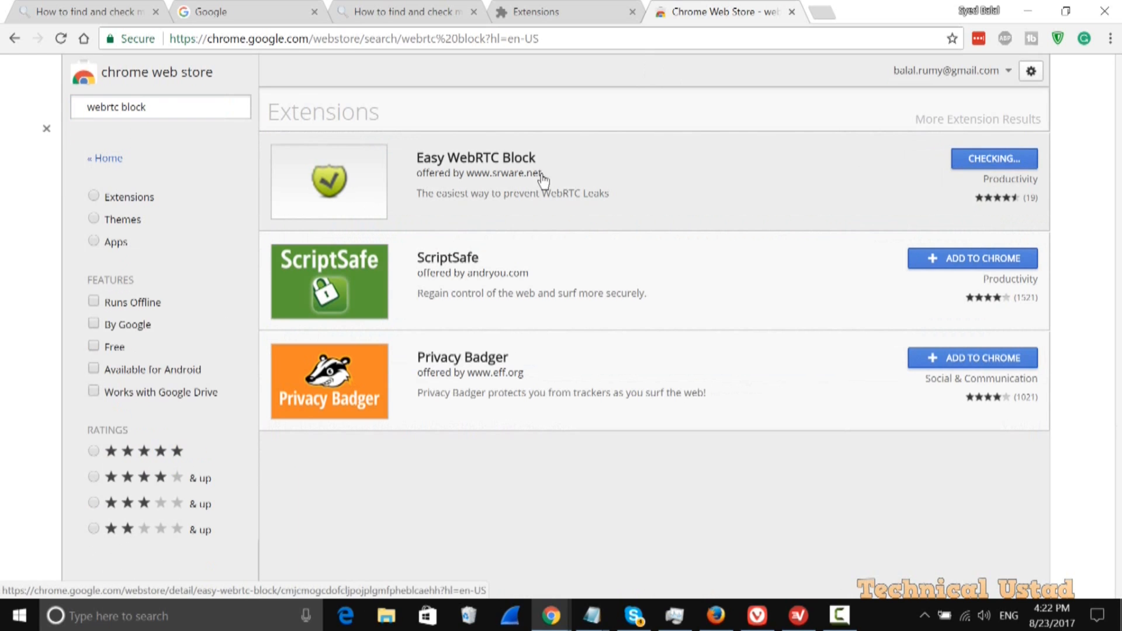
pyautogui.click(994, 158)
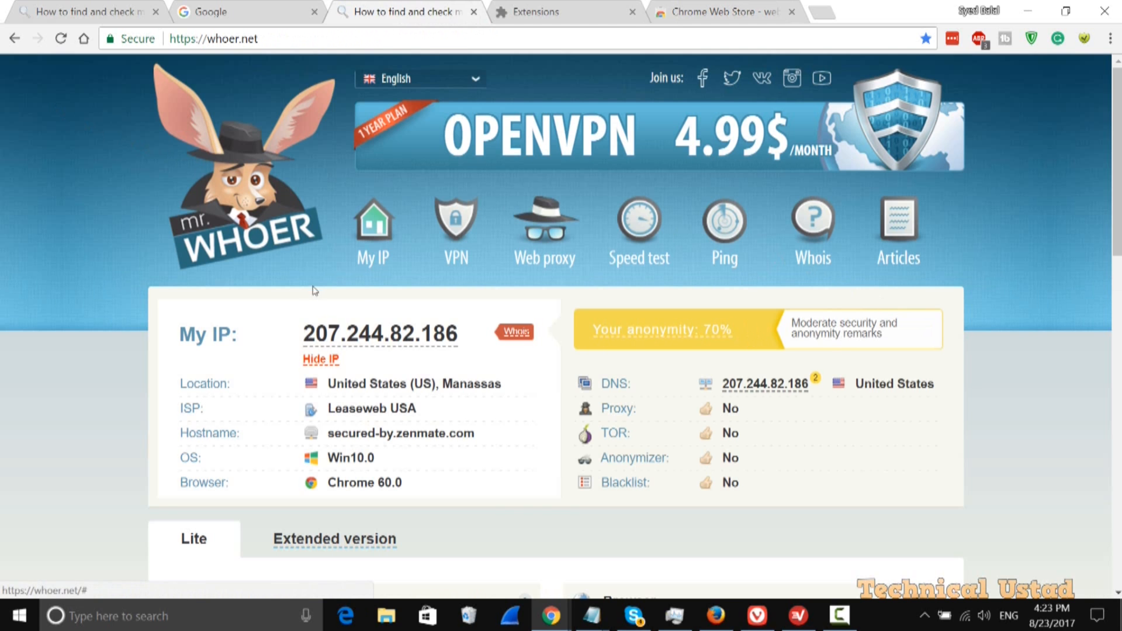
pyautogui.scroll(-3)
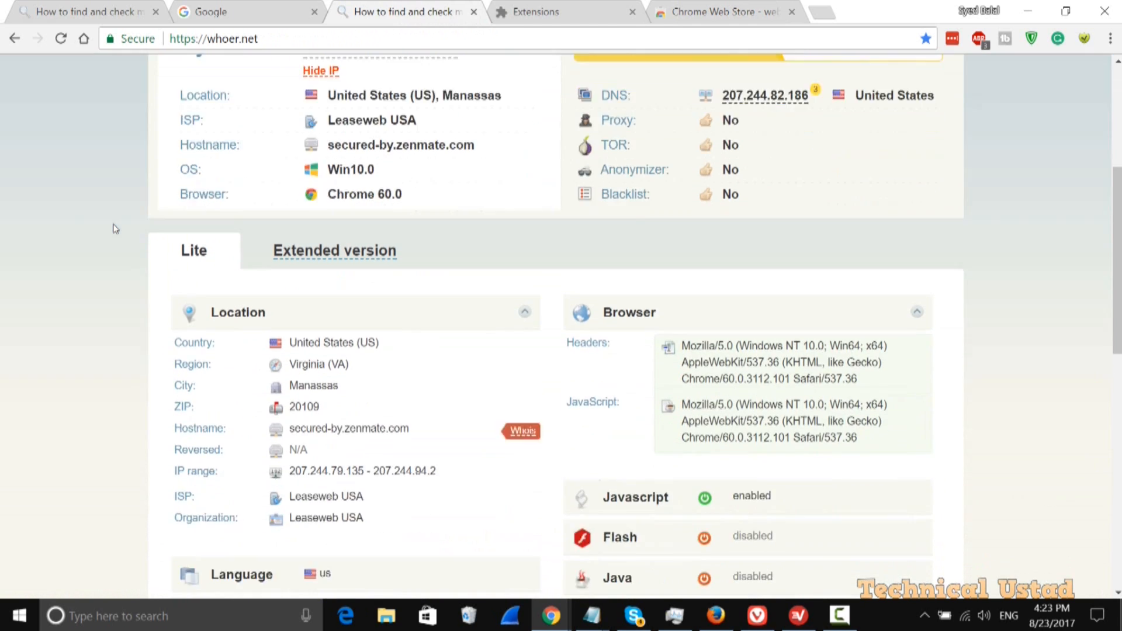
pyautogui.scroll(-3)
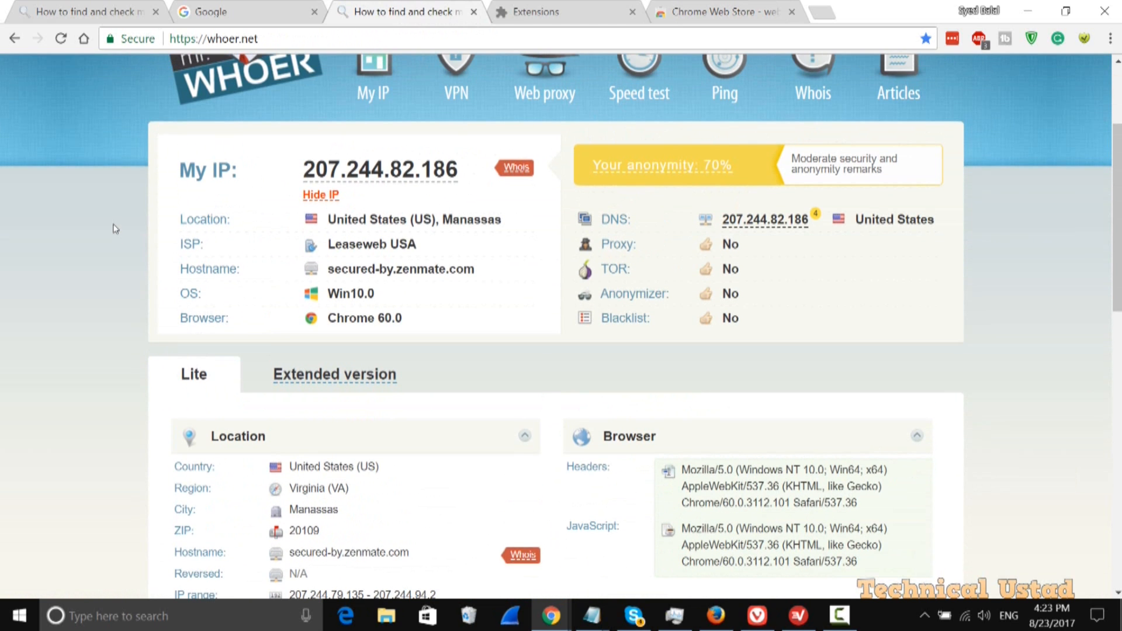
pyautogui.moveTo(931, 254)
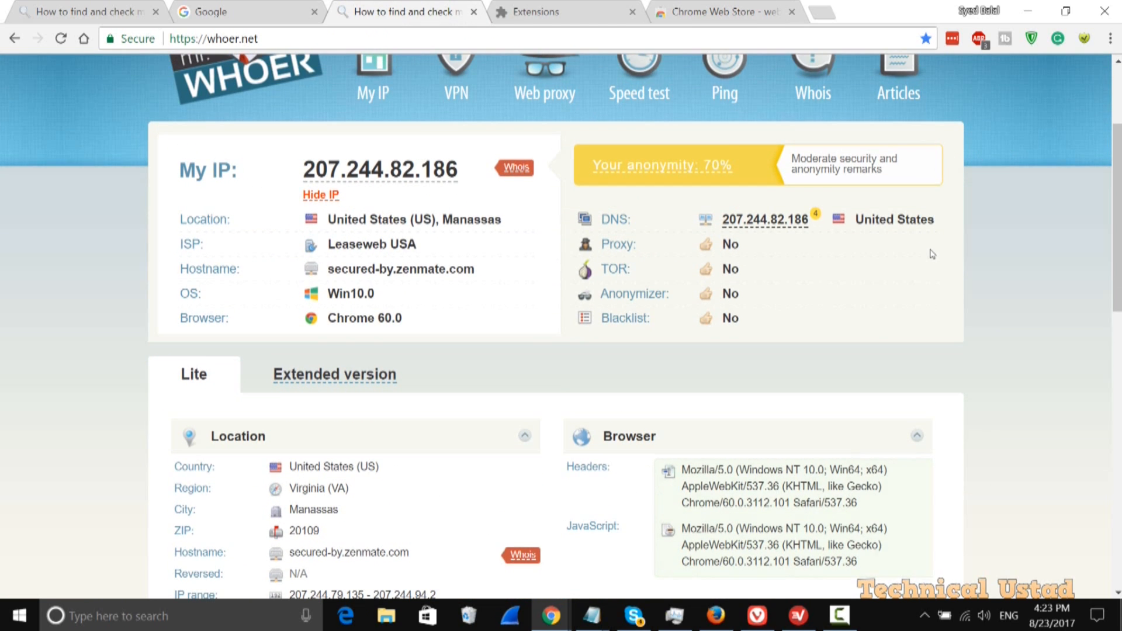
pyautogui.scroll(-3)
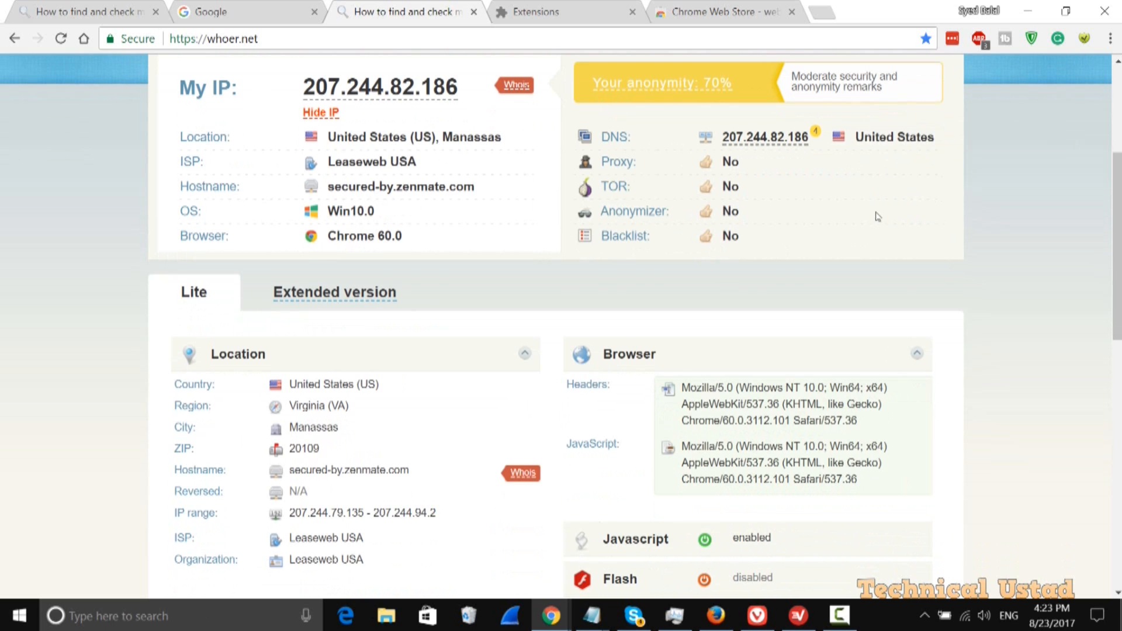
pyautogui.scroll(-3)
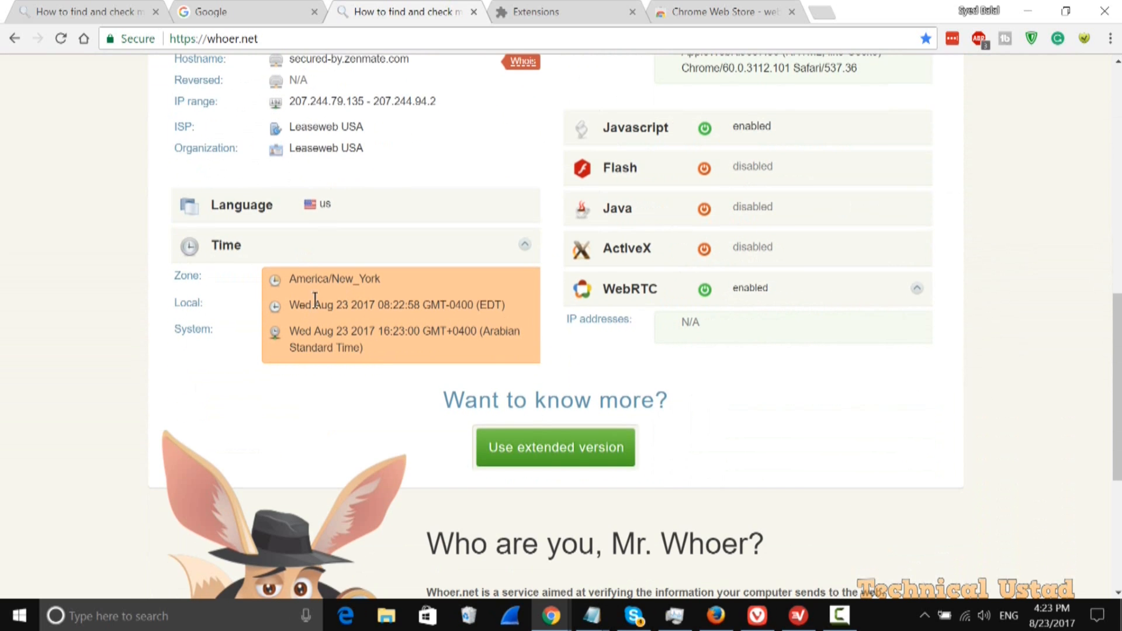
pyautogui.doubleClick(334, 278)
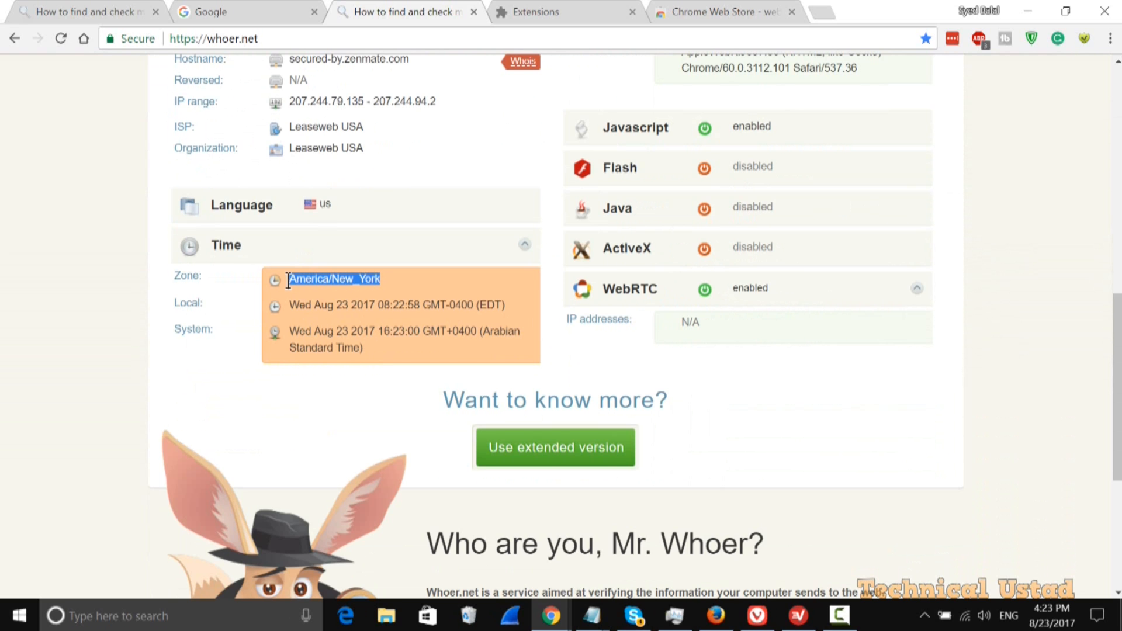
pyautogui.click(1051, 616)
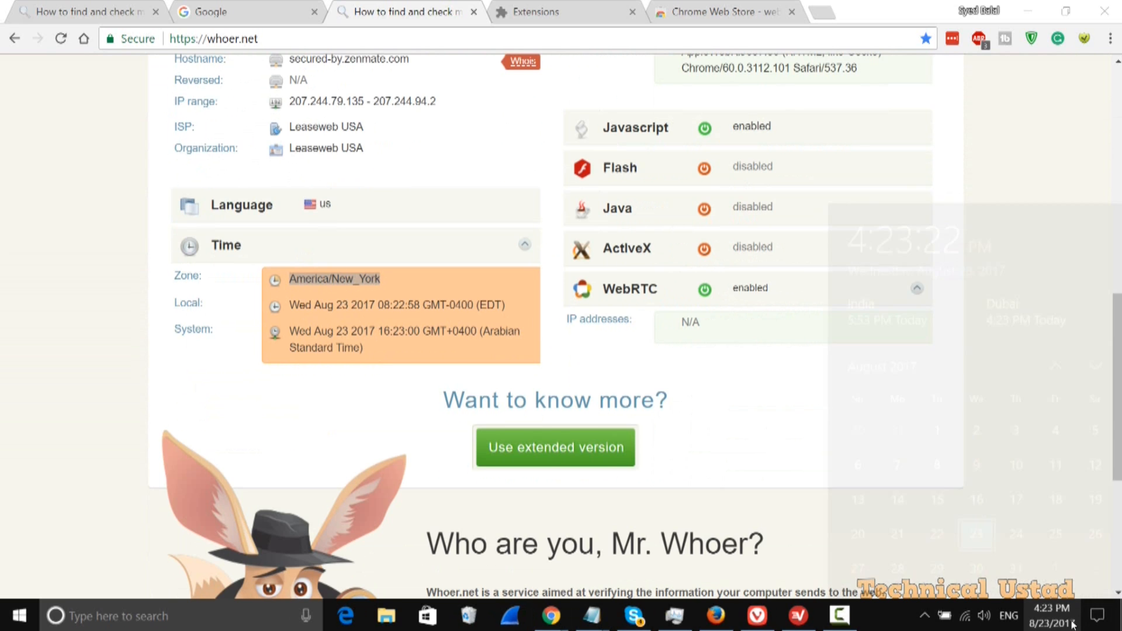
pyautogui.click(1051, 609)
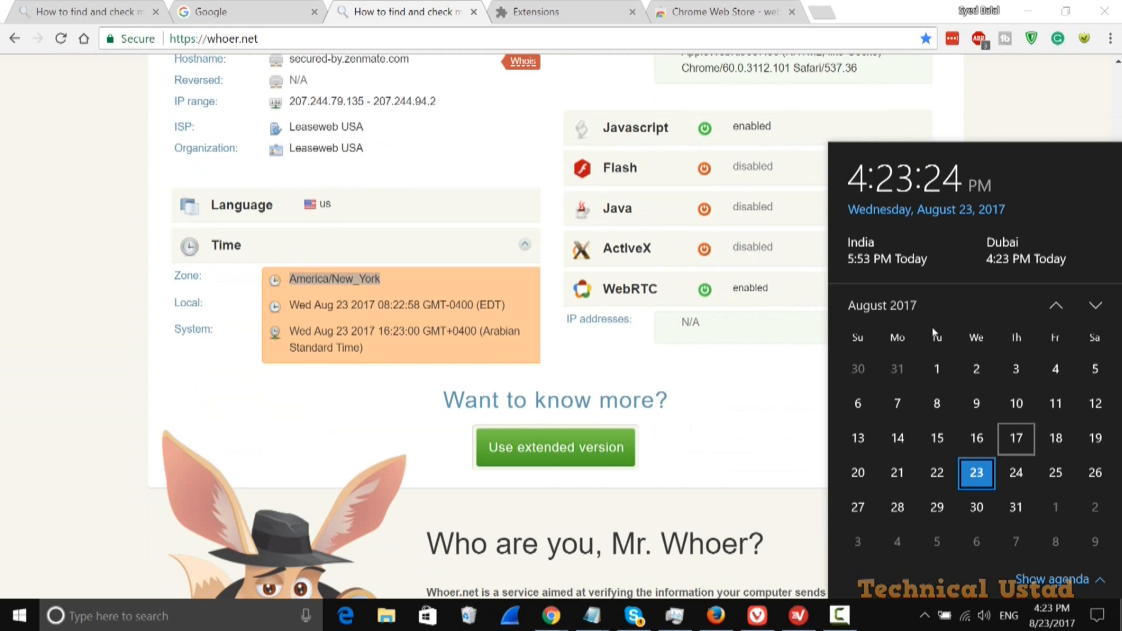
pyautogui.moveTo(890, 235)
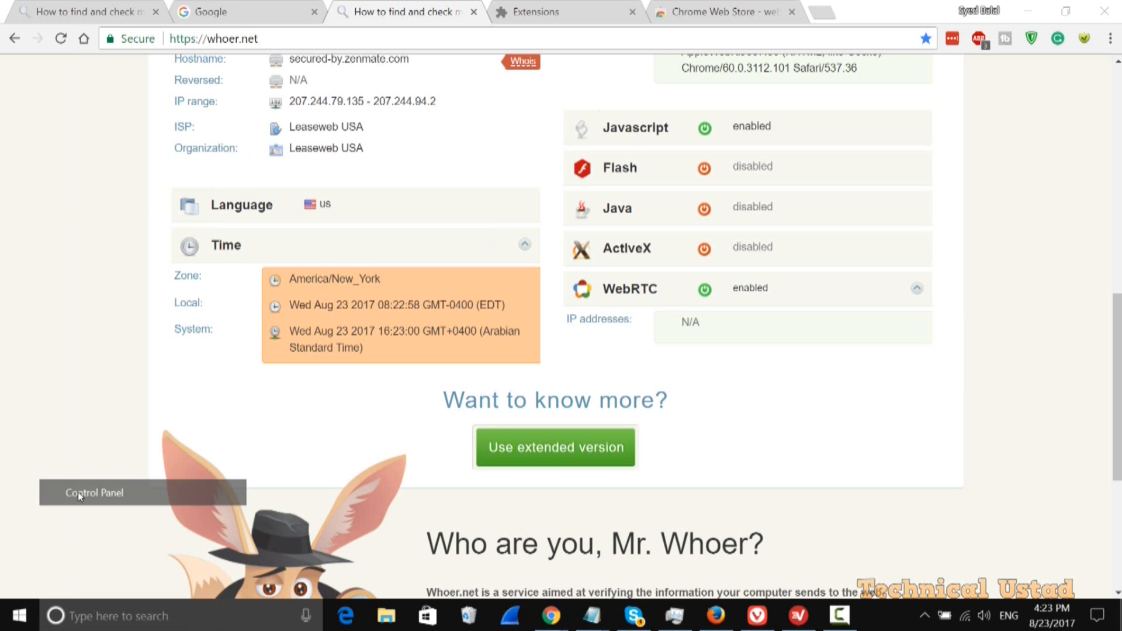
# Search Control Panel for 'ti' and reach the Date and Time time zone settings.
pyautogui.click(93, 493)
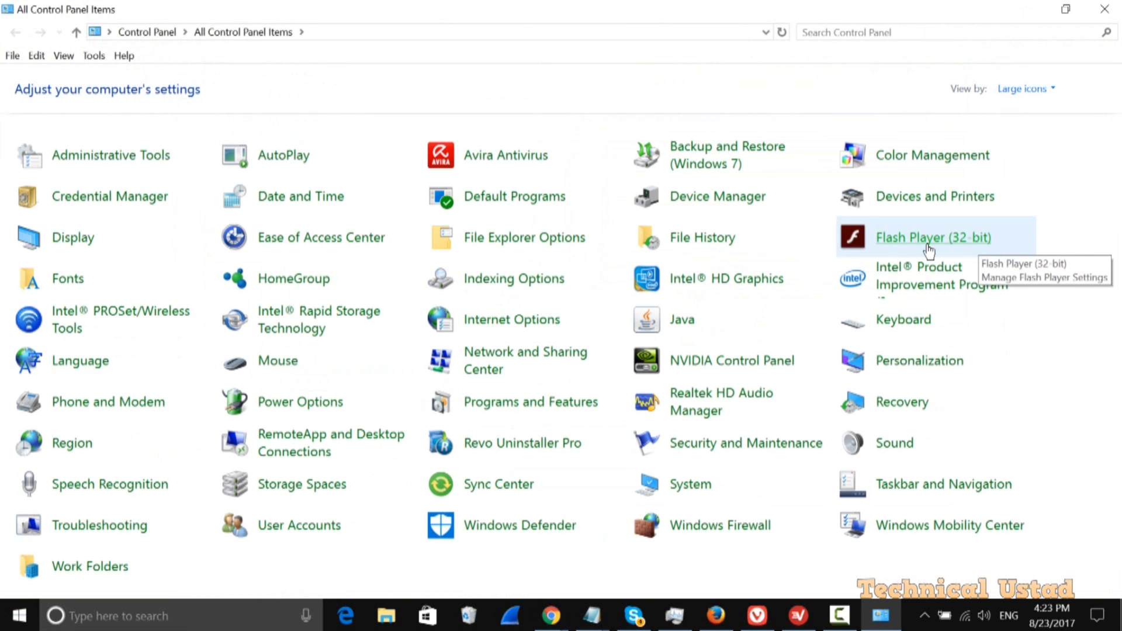
pyautogui.moveTo(333, 514)
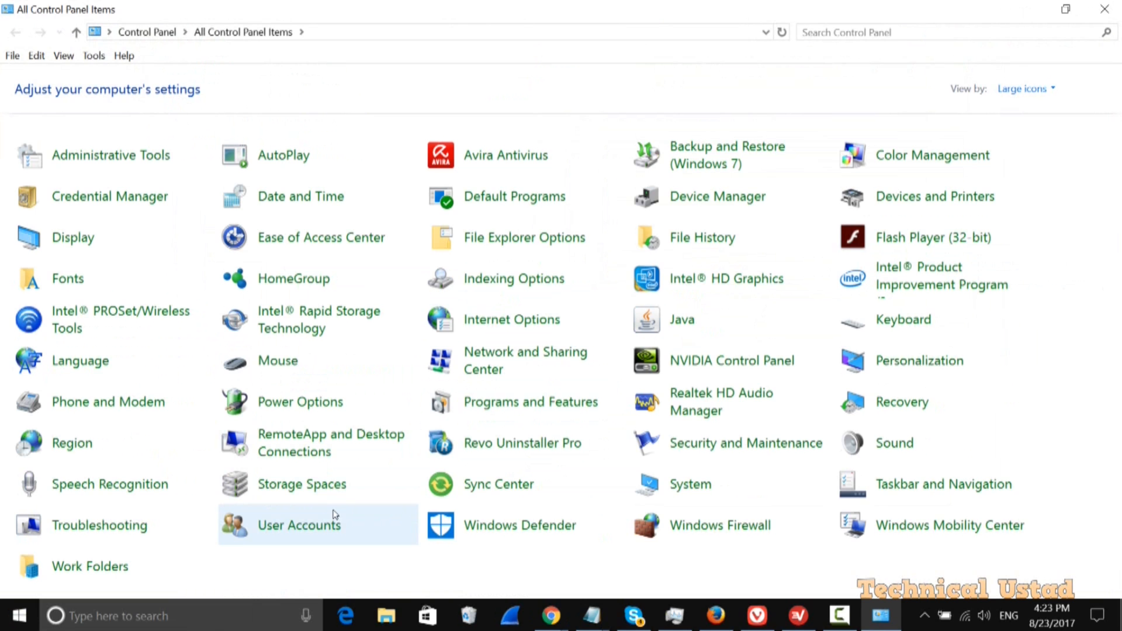
pyautogui.moveTo(320, 360)
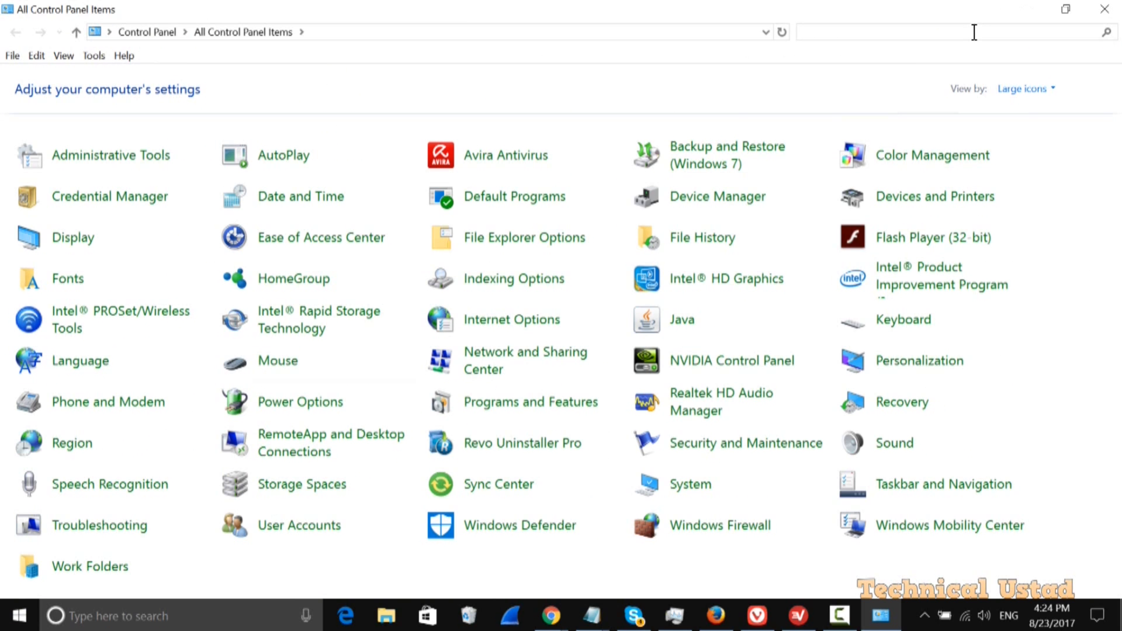
pyautogui.write('ti')
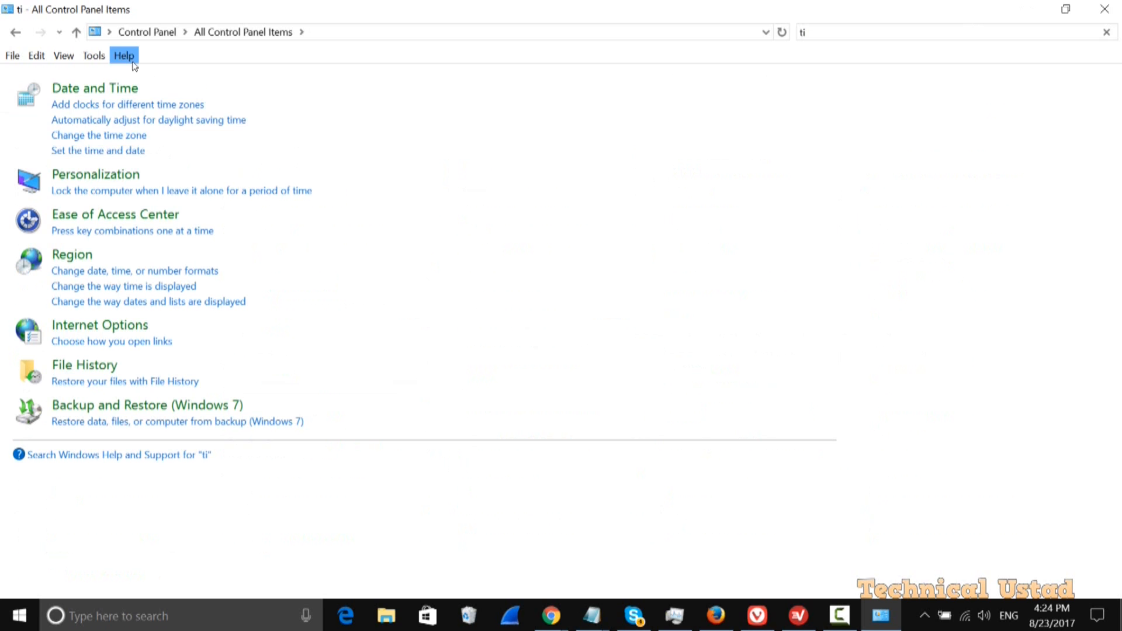
pyautogui.moveTo(110, 141)
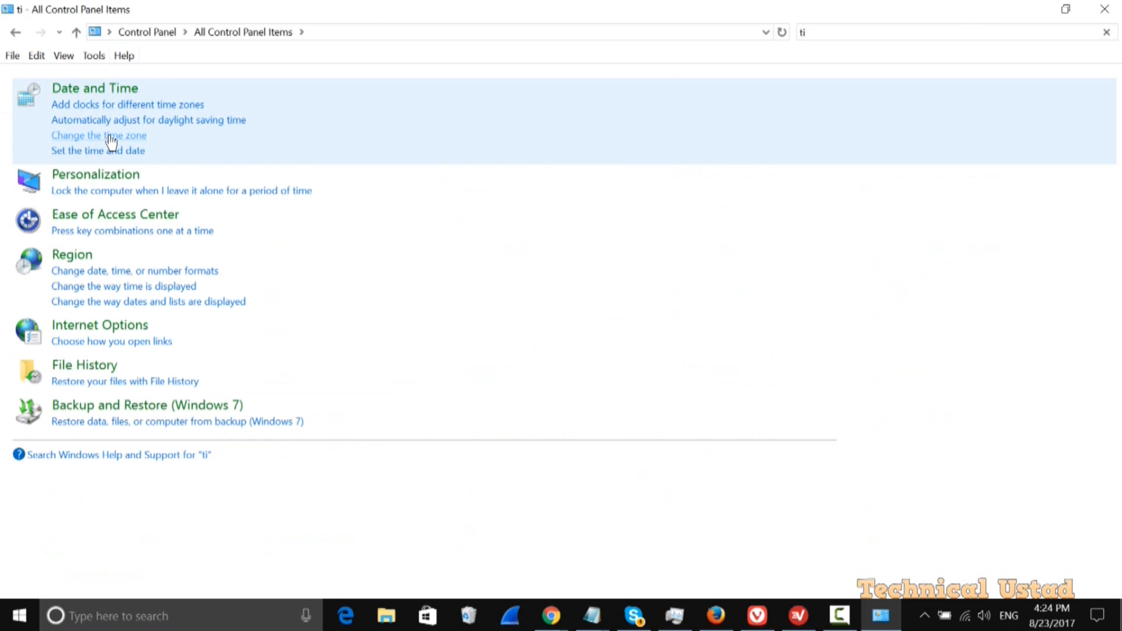
pyautogui.click(98, 135)
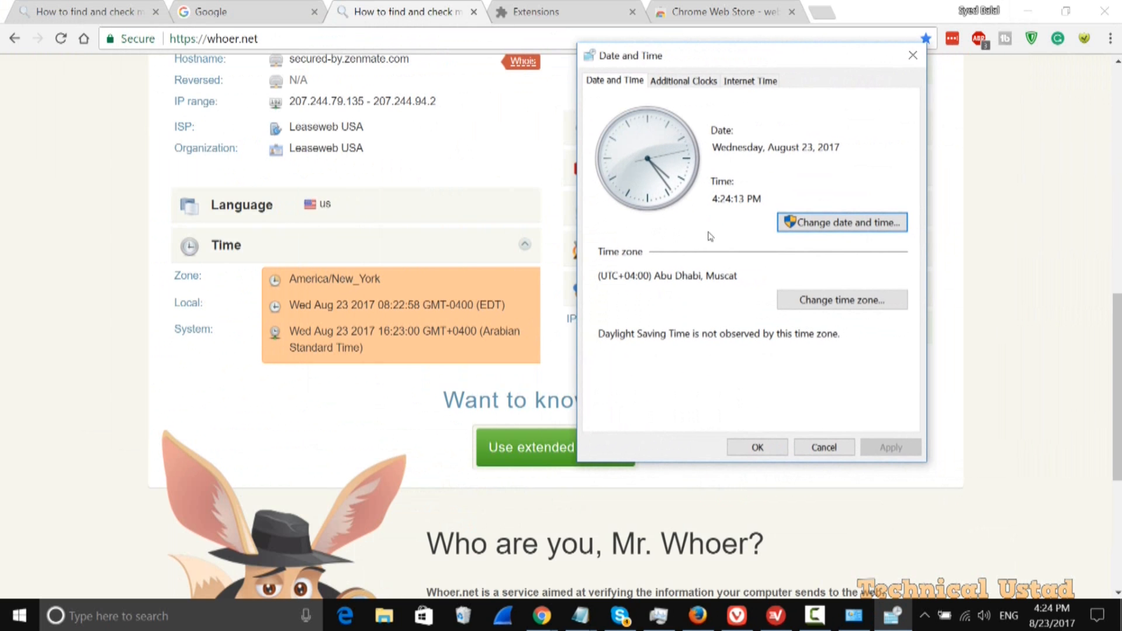
# Bring up Time Zone Settings, currently (UTC+04:00) Abu Dhabi, Muscat.
pyautogui.click(842, 299)
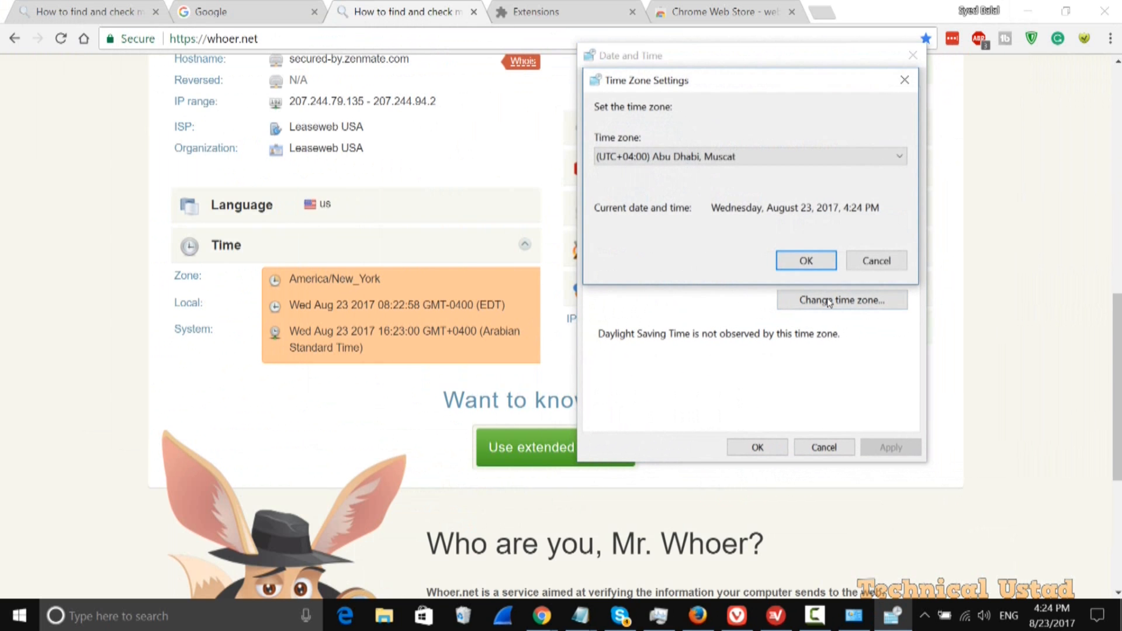